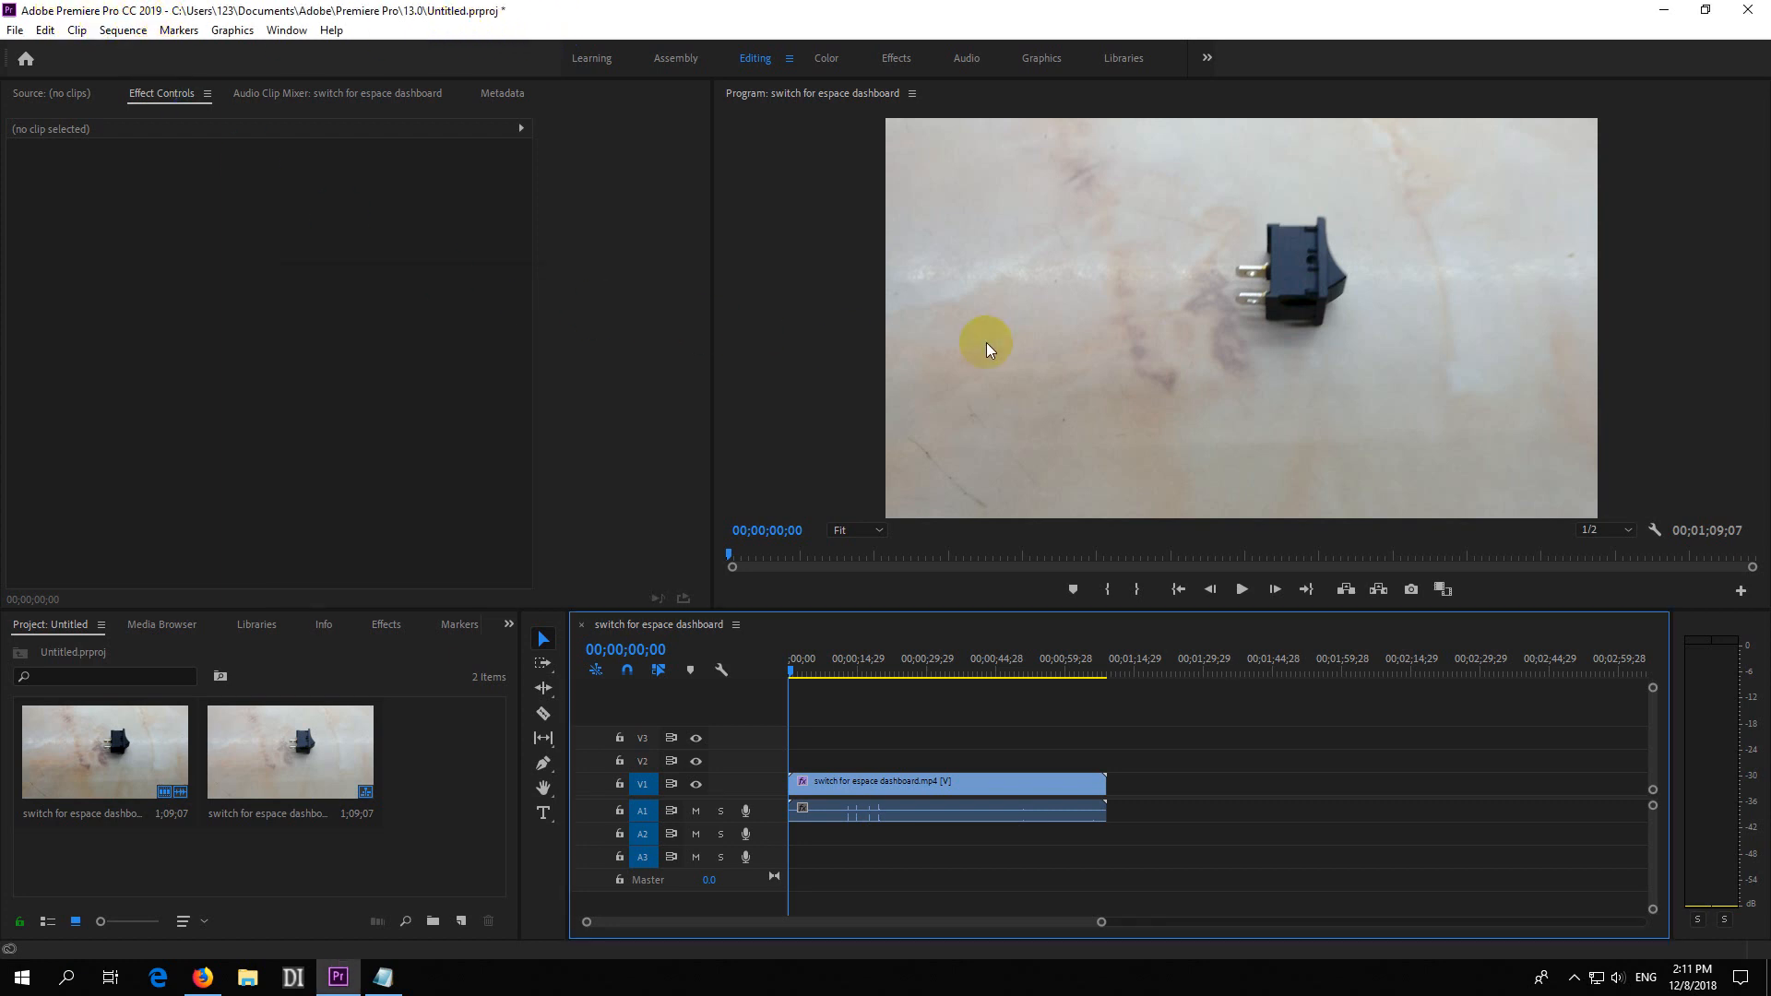
pyautogui.moveTo(1013, 194)
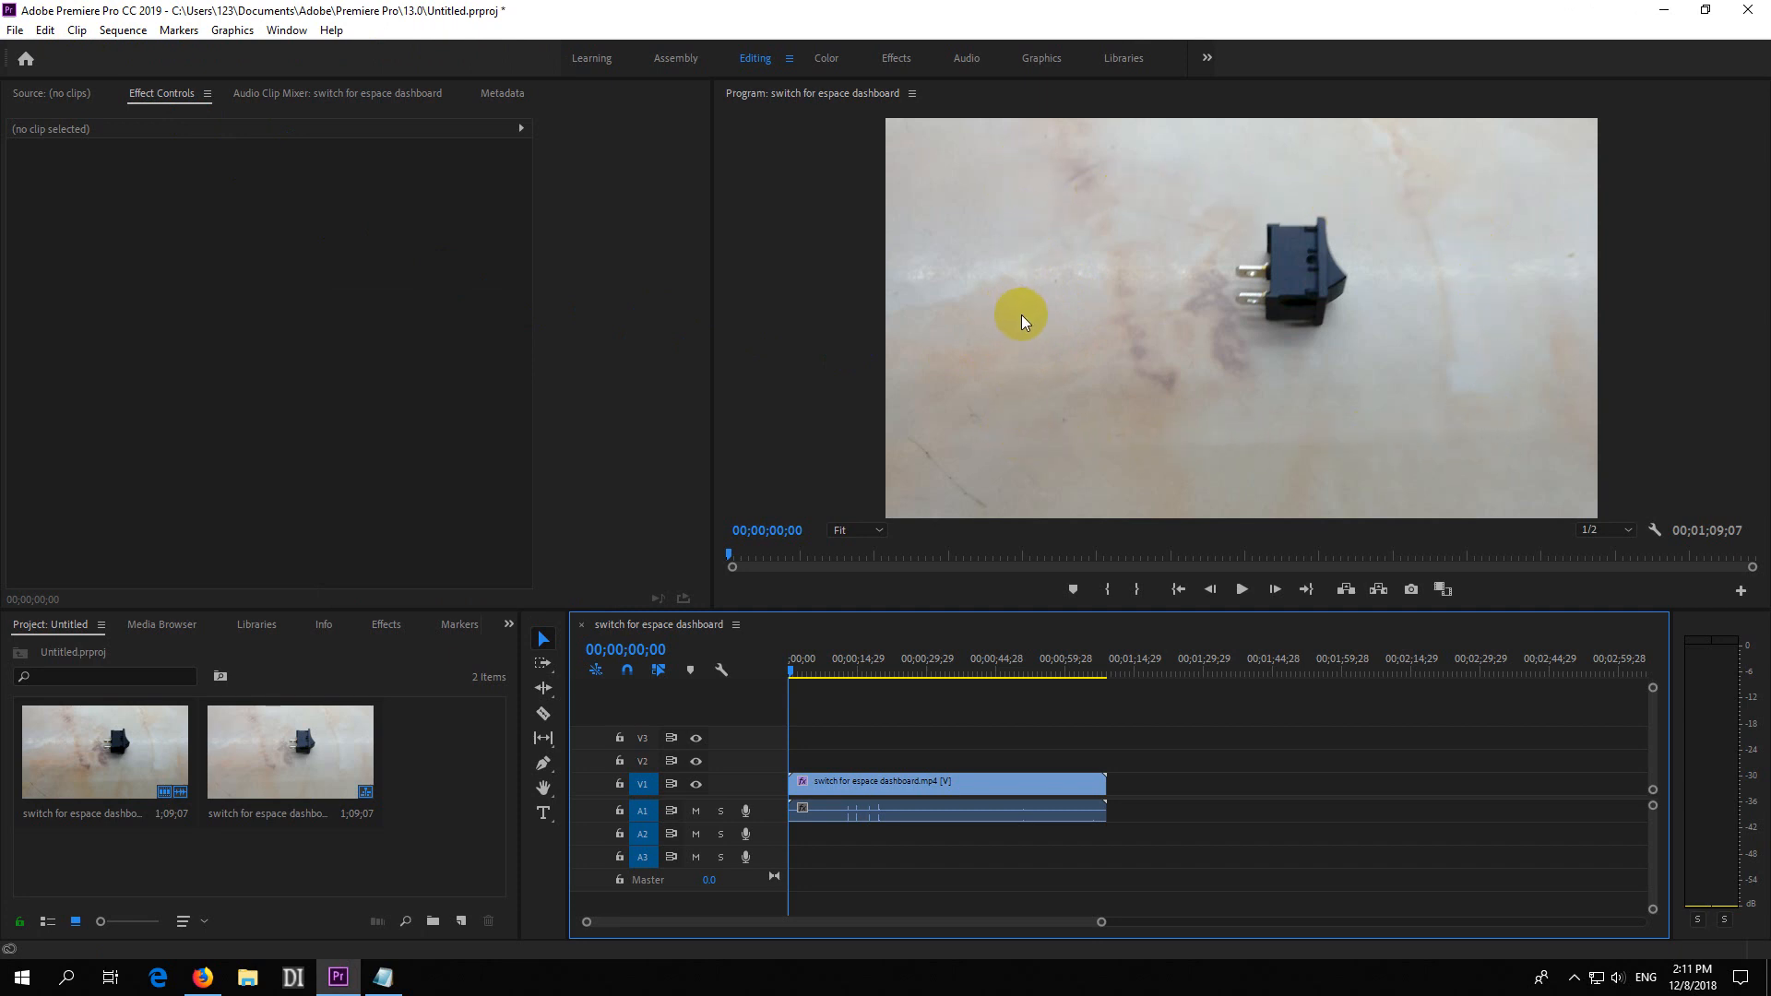
pyautogui.moveTo(1505, 295)
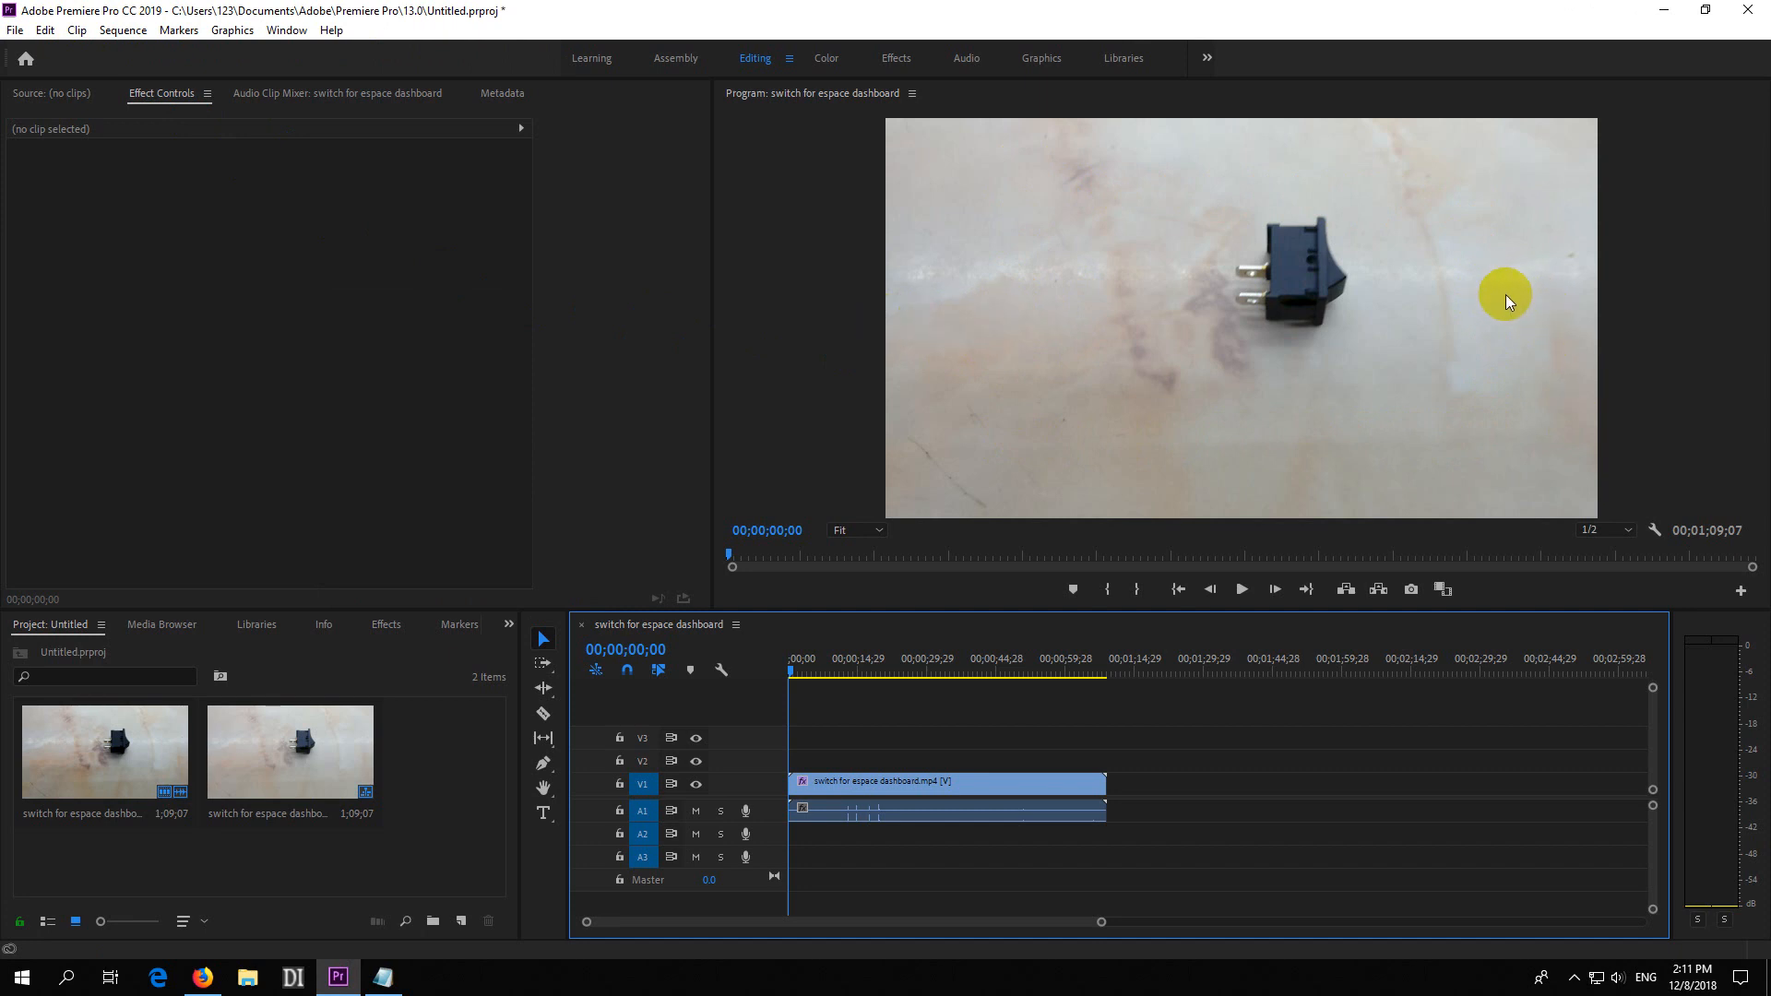
pyautogui.moveTo(1239, 383)
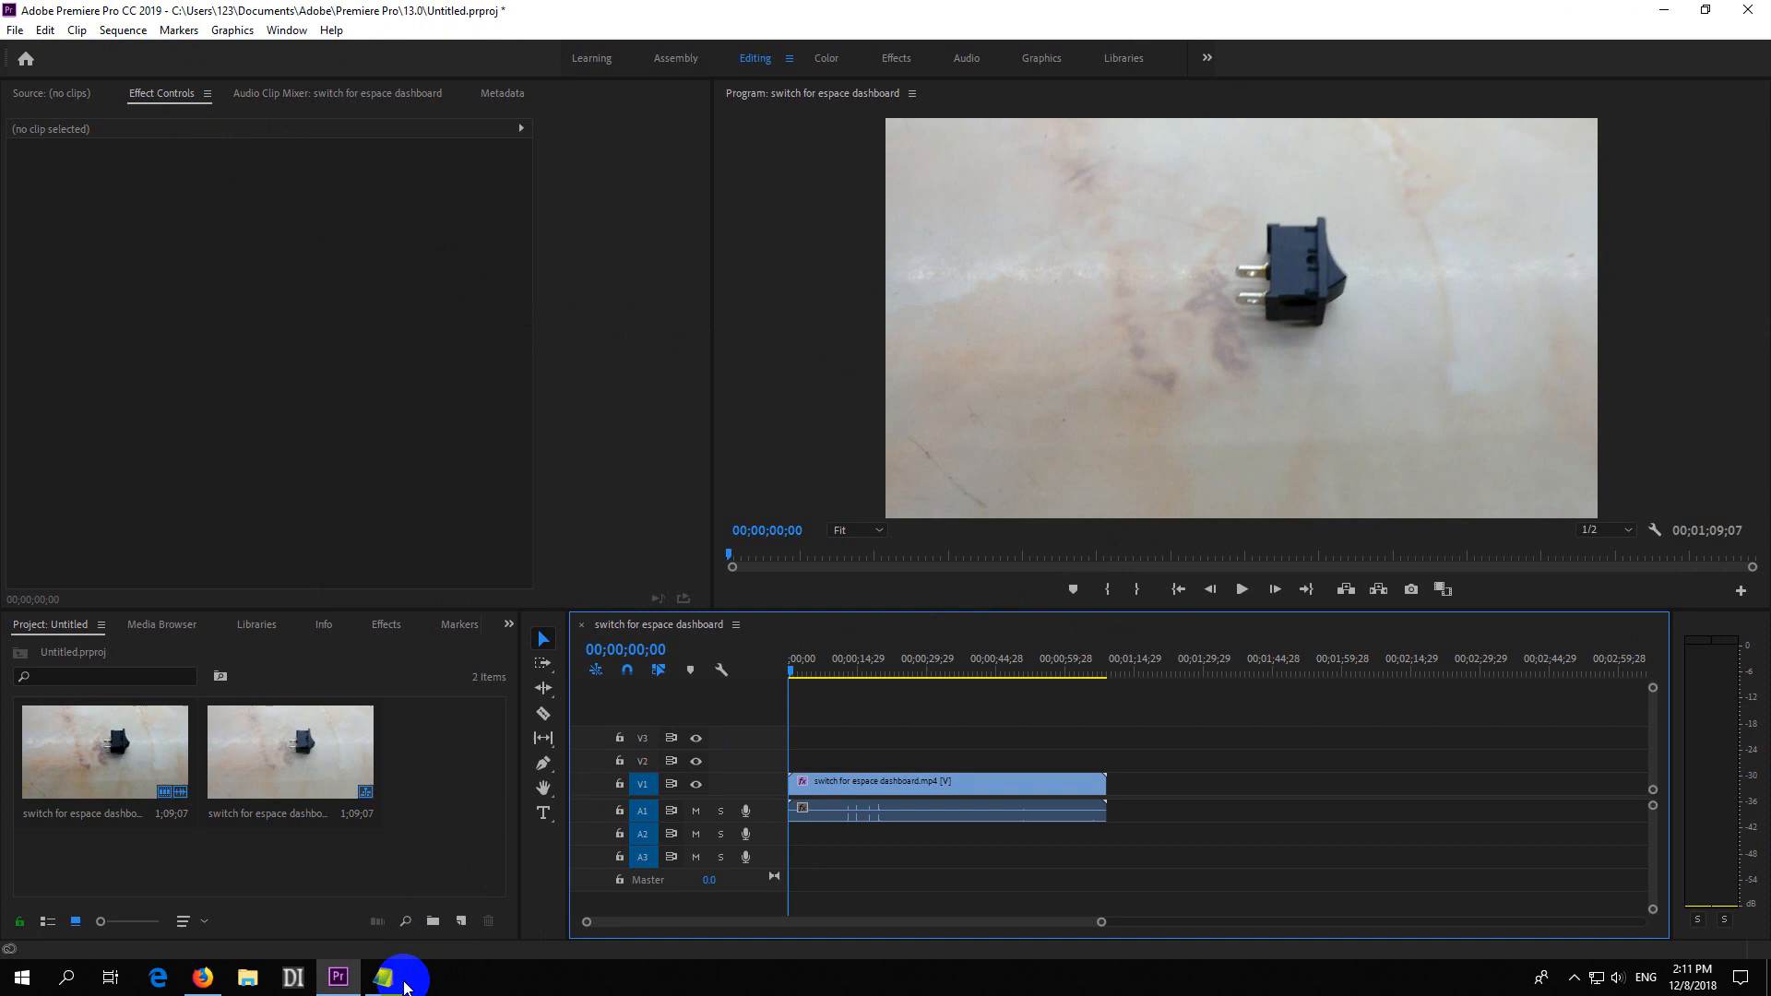
# - Check the Notepad resolution note and select its 1920 x 1080 line
pyautogui.click(385, 975)
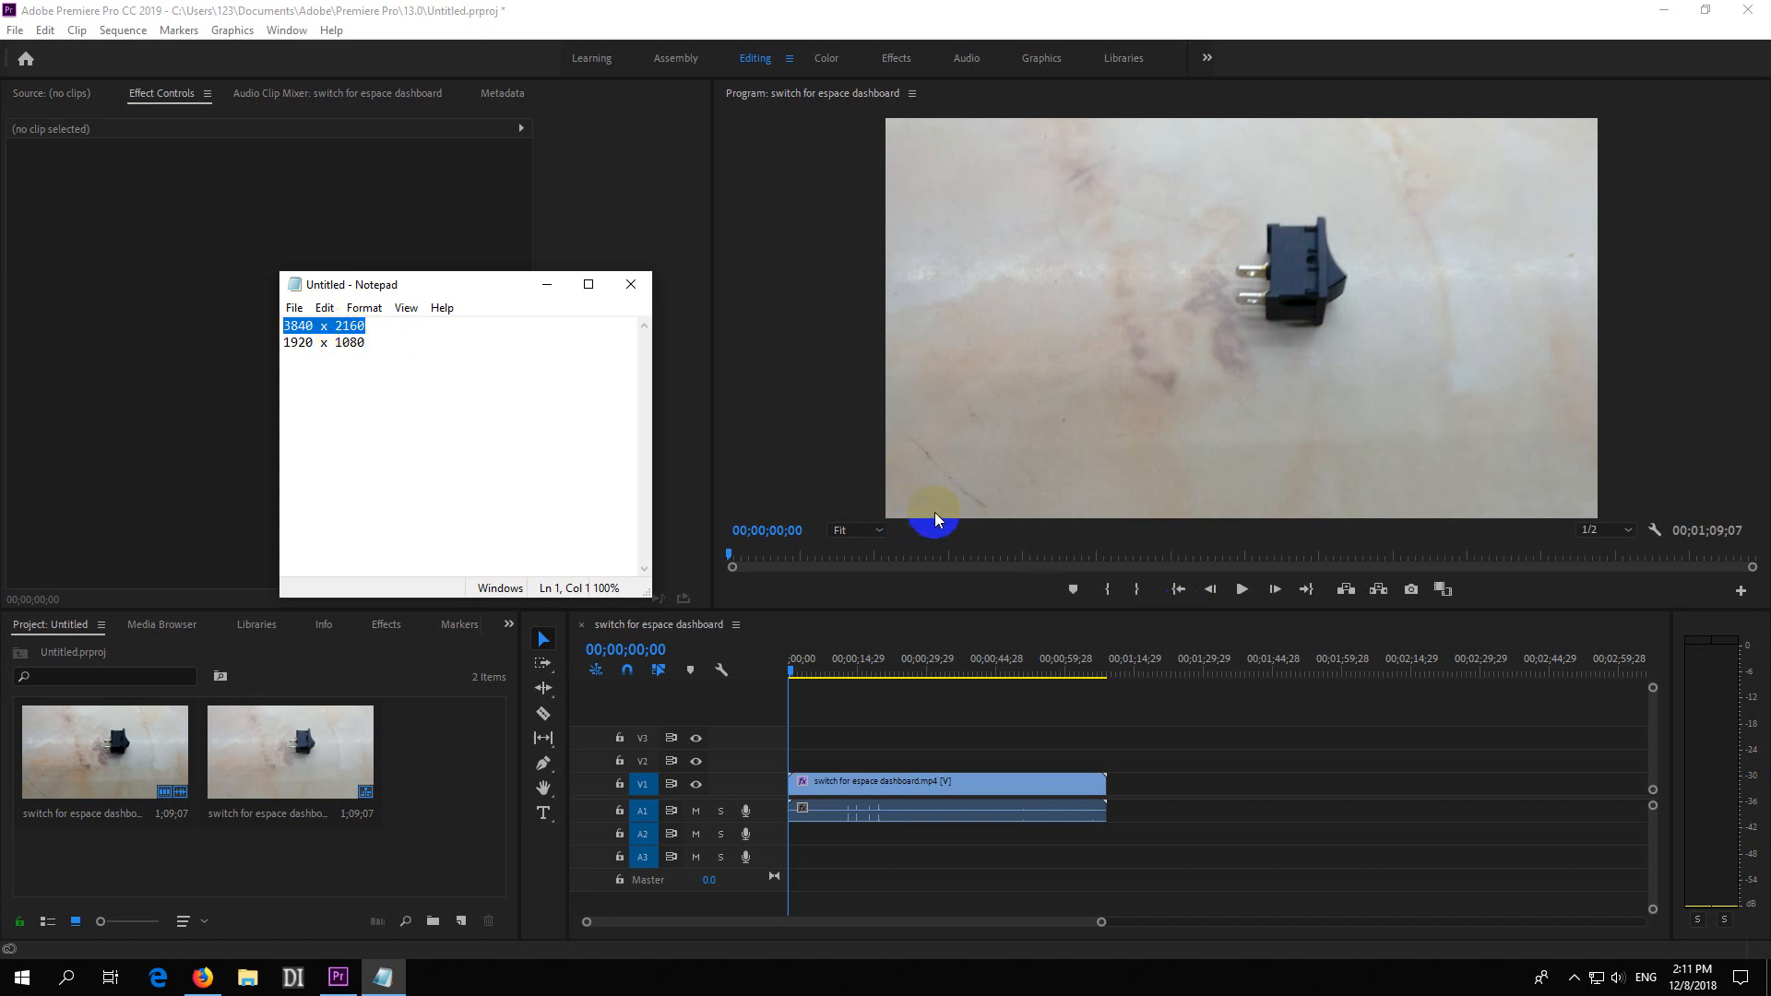
pyautogui.moveTo(1568, 525)
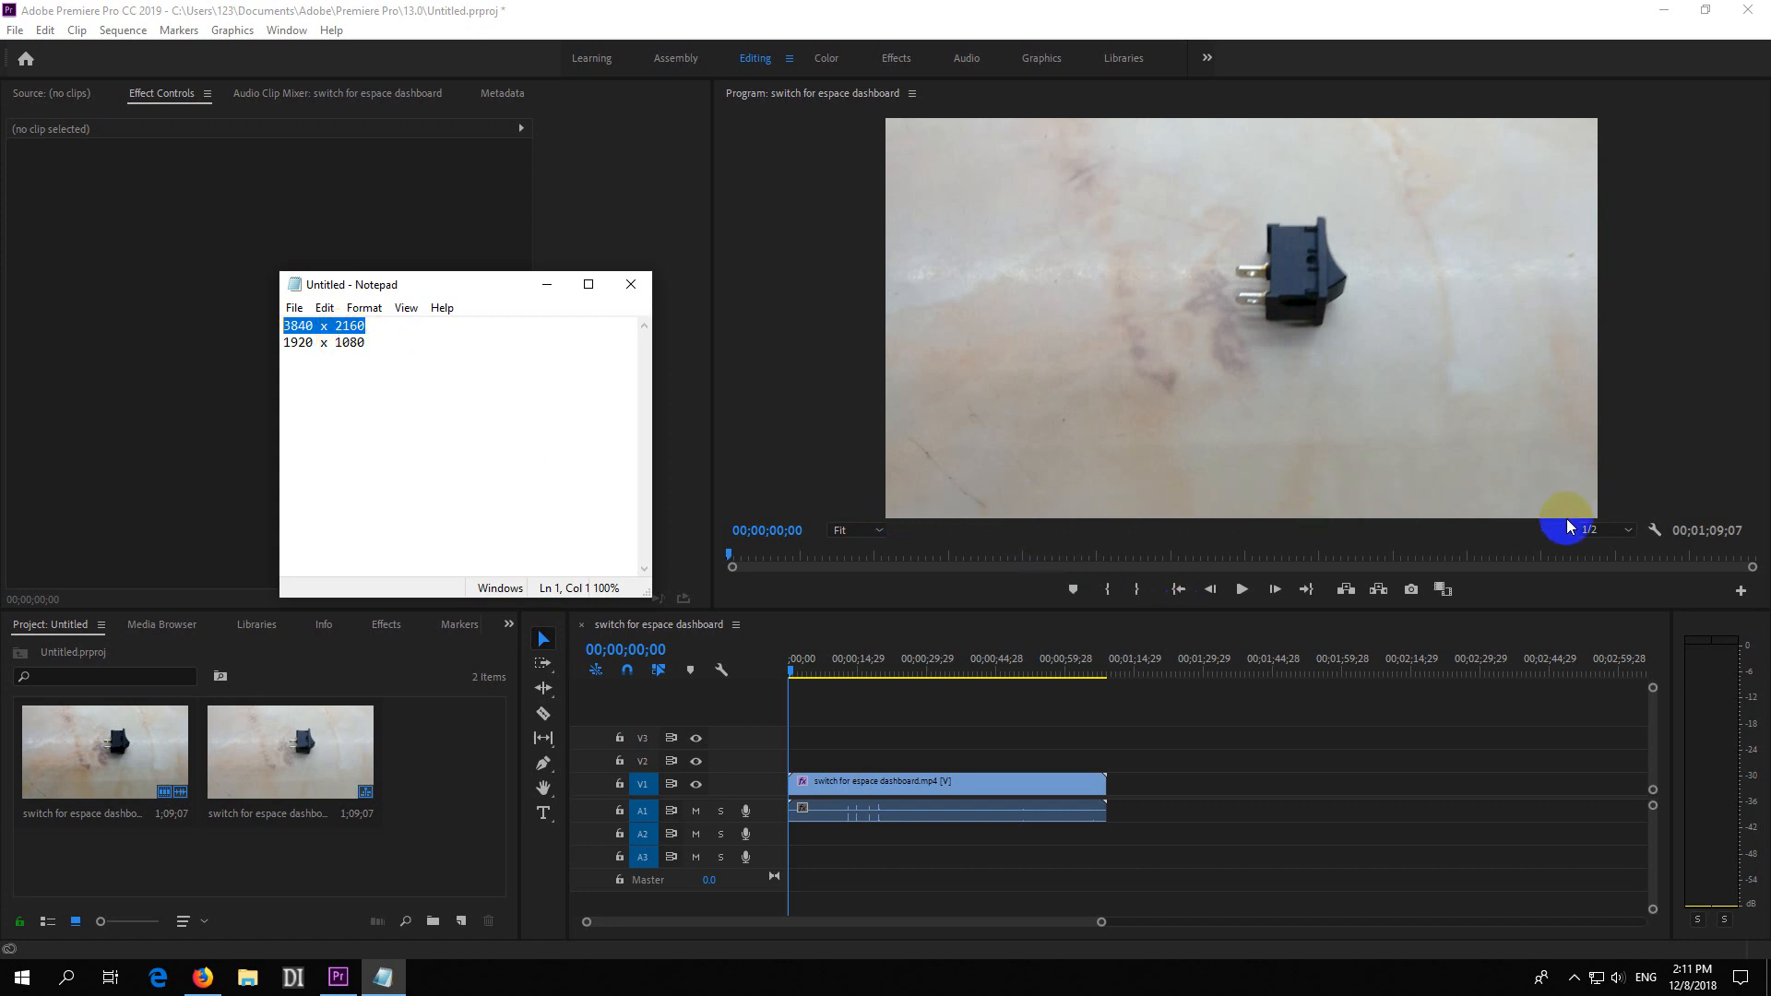
pyautogui.moveTo(1359, 463)
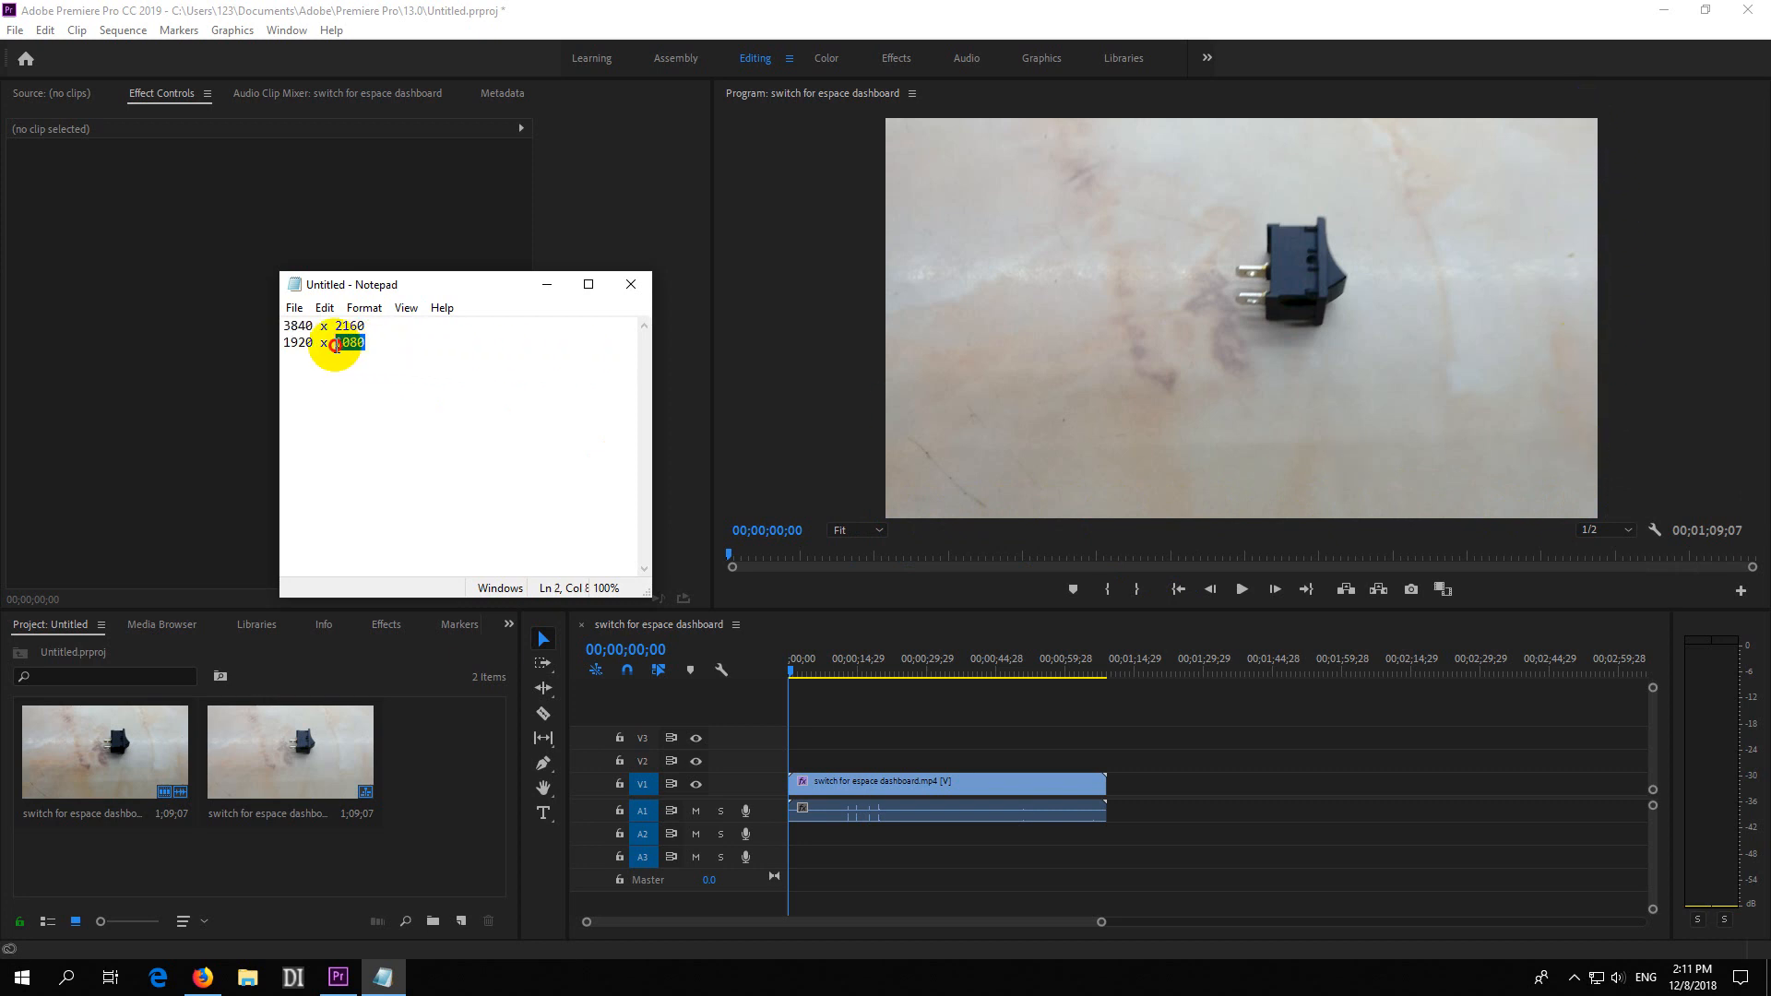
pyautogui.tripleClick(321, 343)
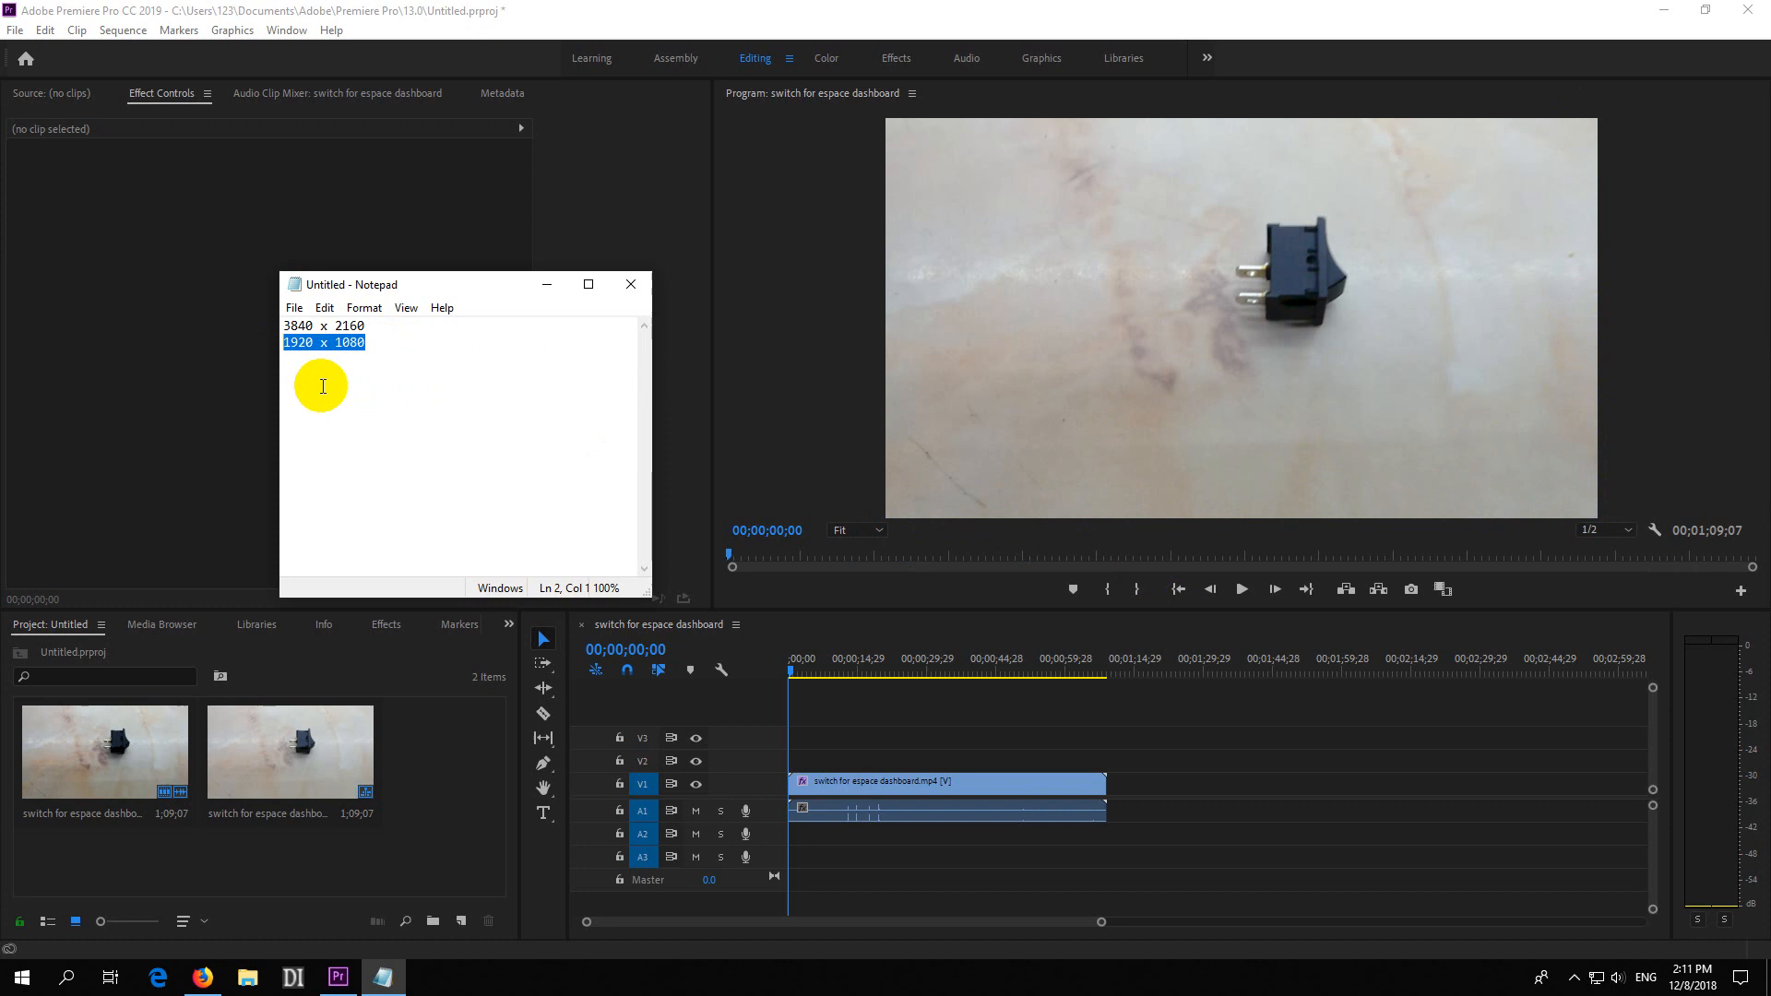
pyautogui.moveTo(441, 761)
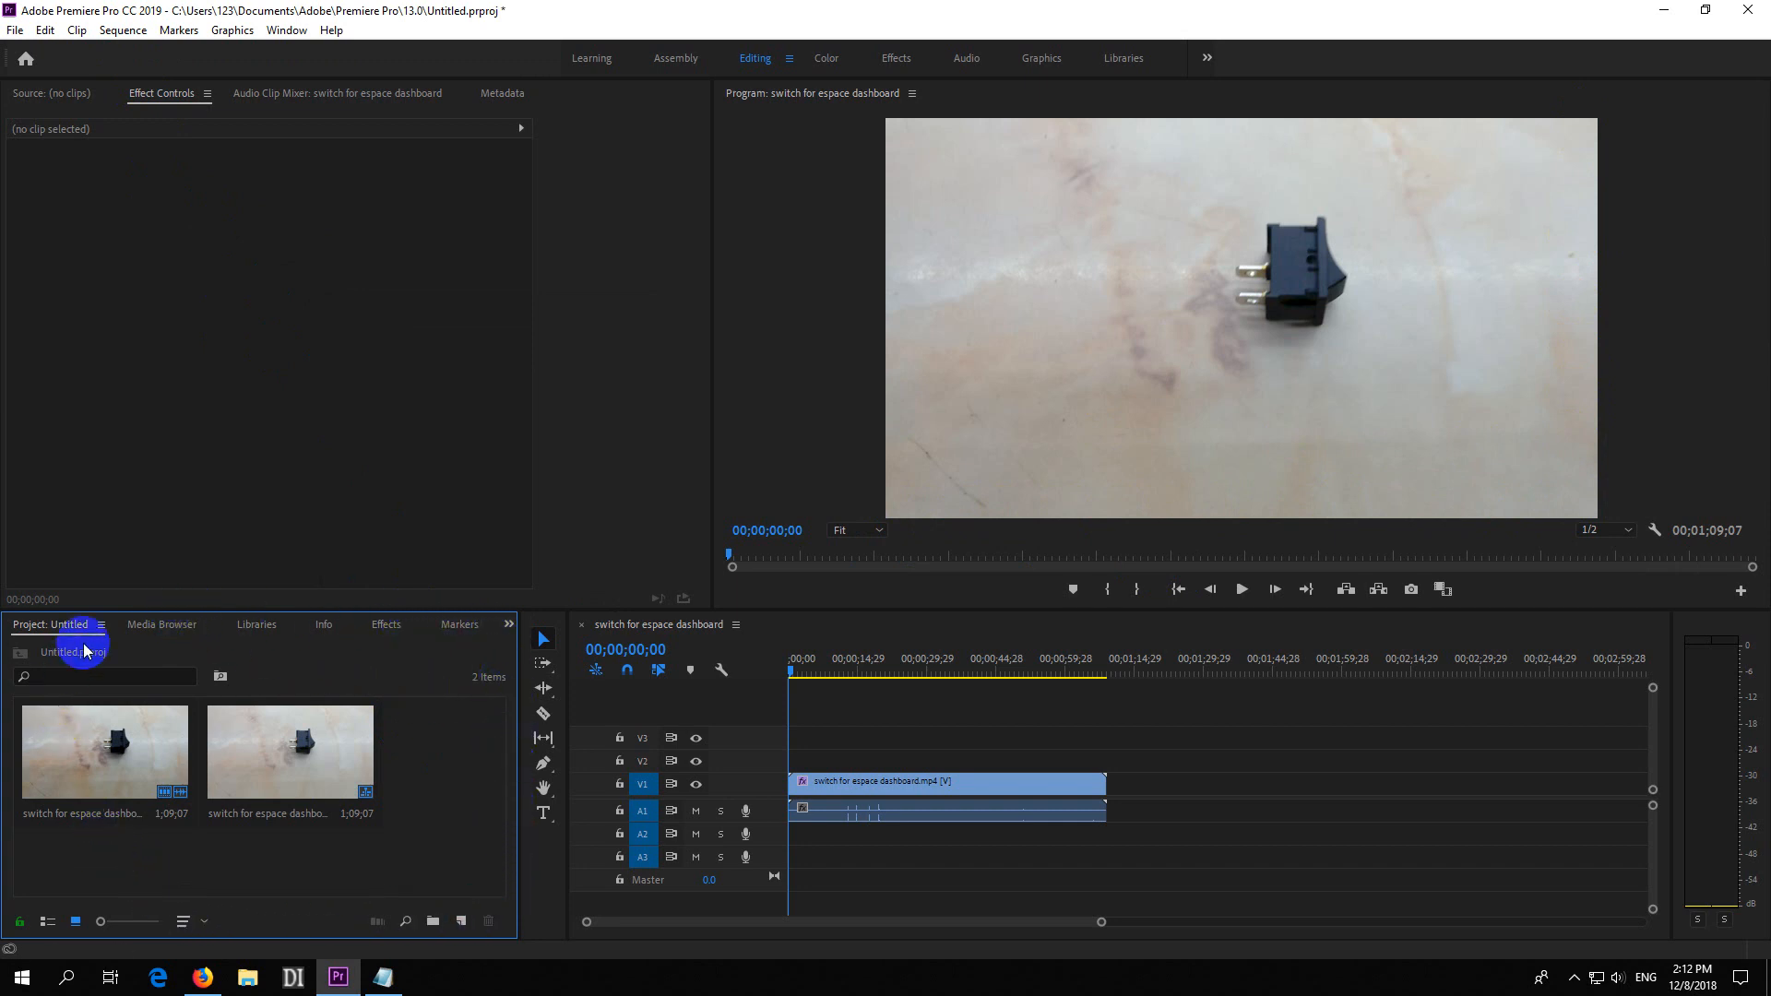
# - Activate the sequence and bring up the Sequence menu commands
pyautogui.click(122, 29)
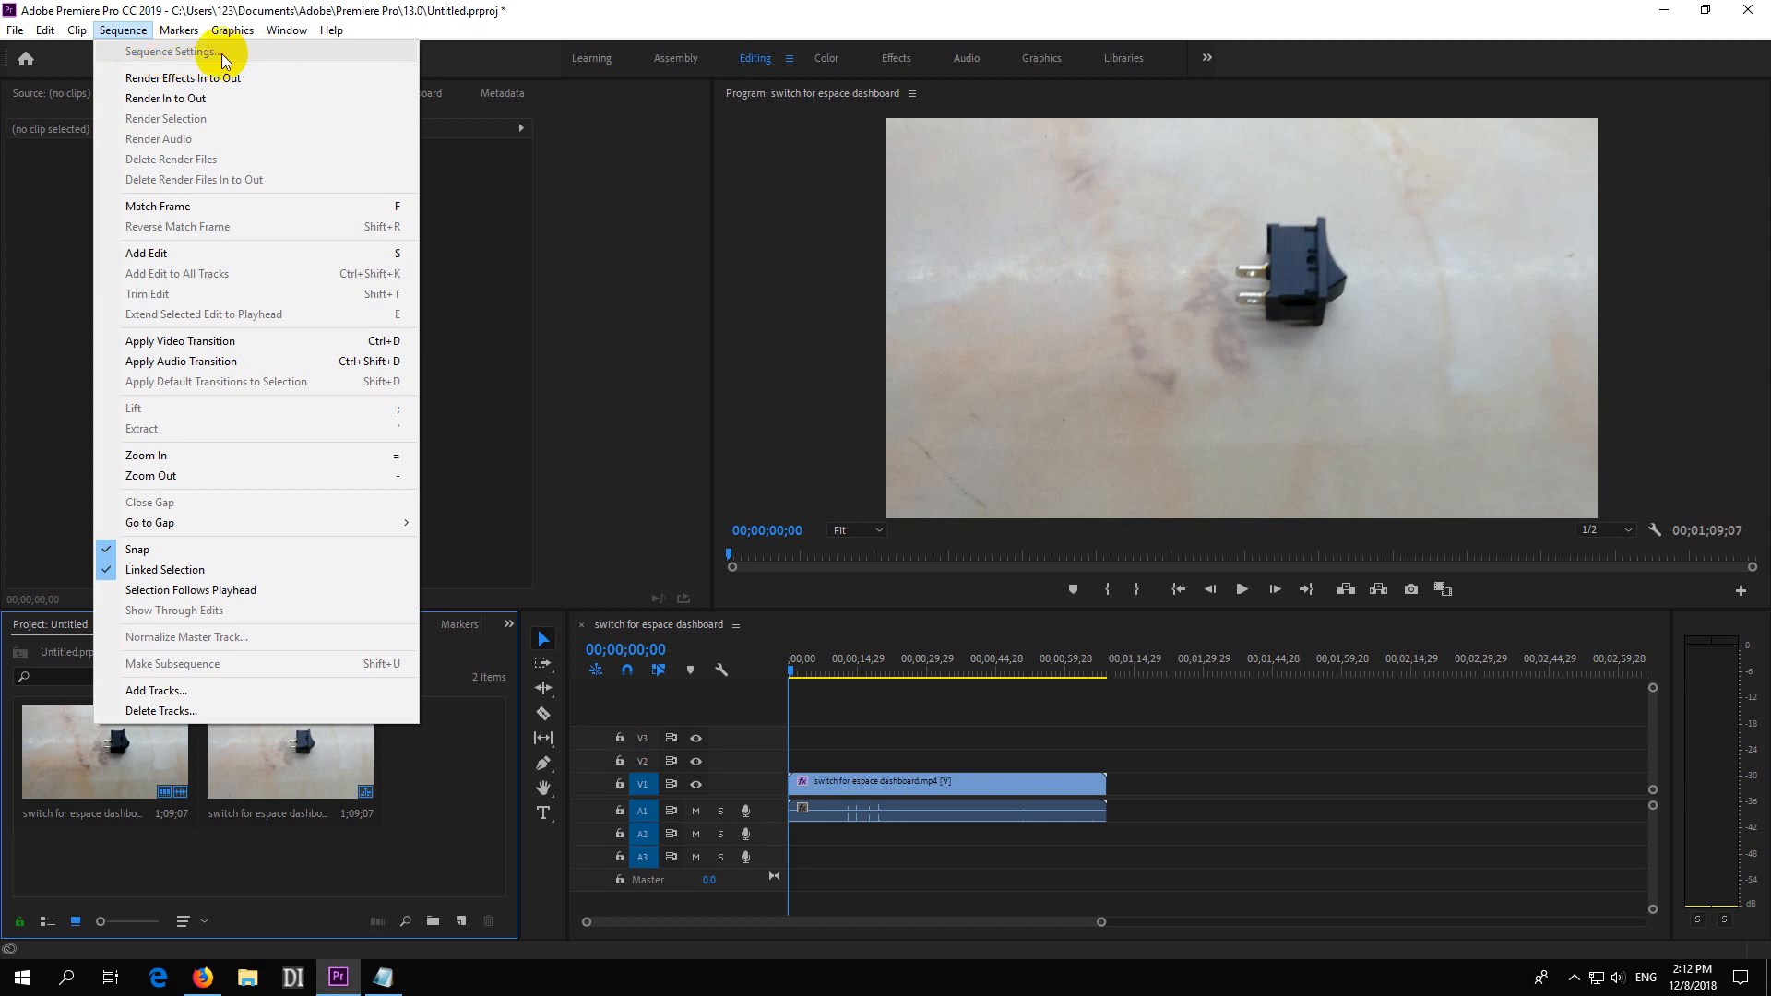
pyautogui.moveTo(251, 57)
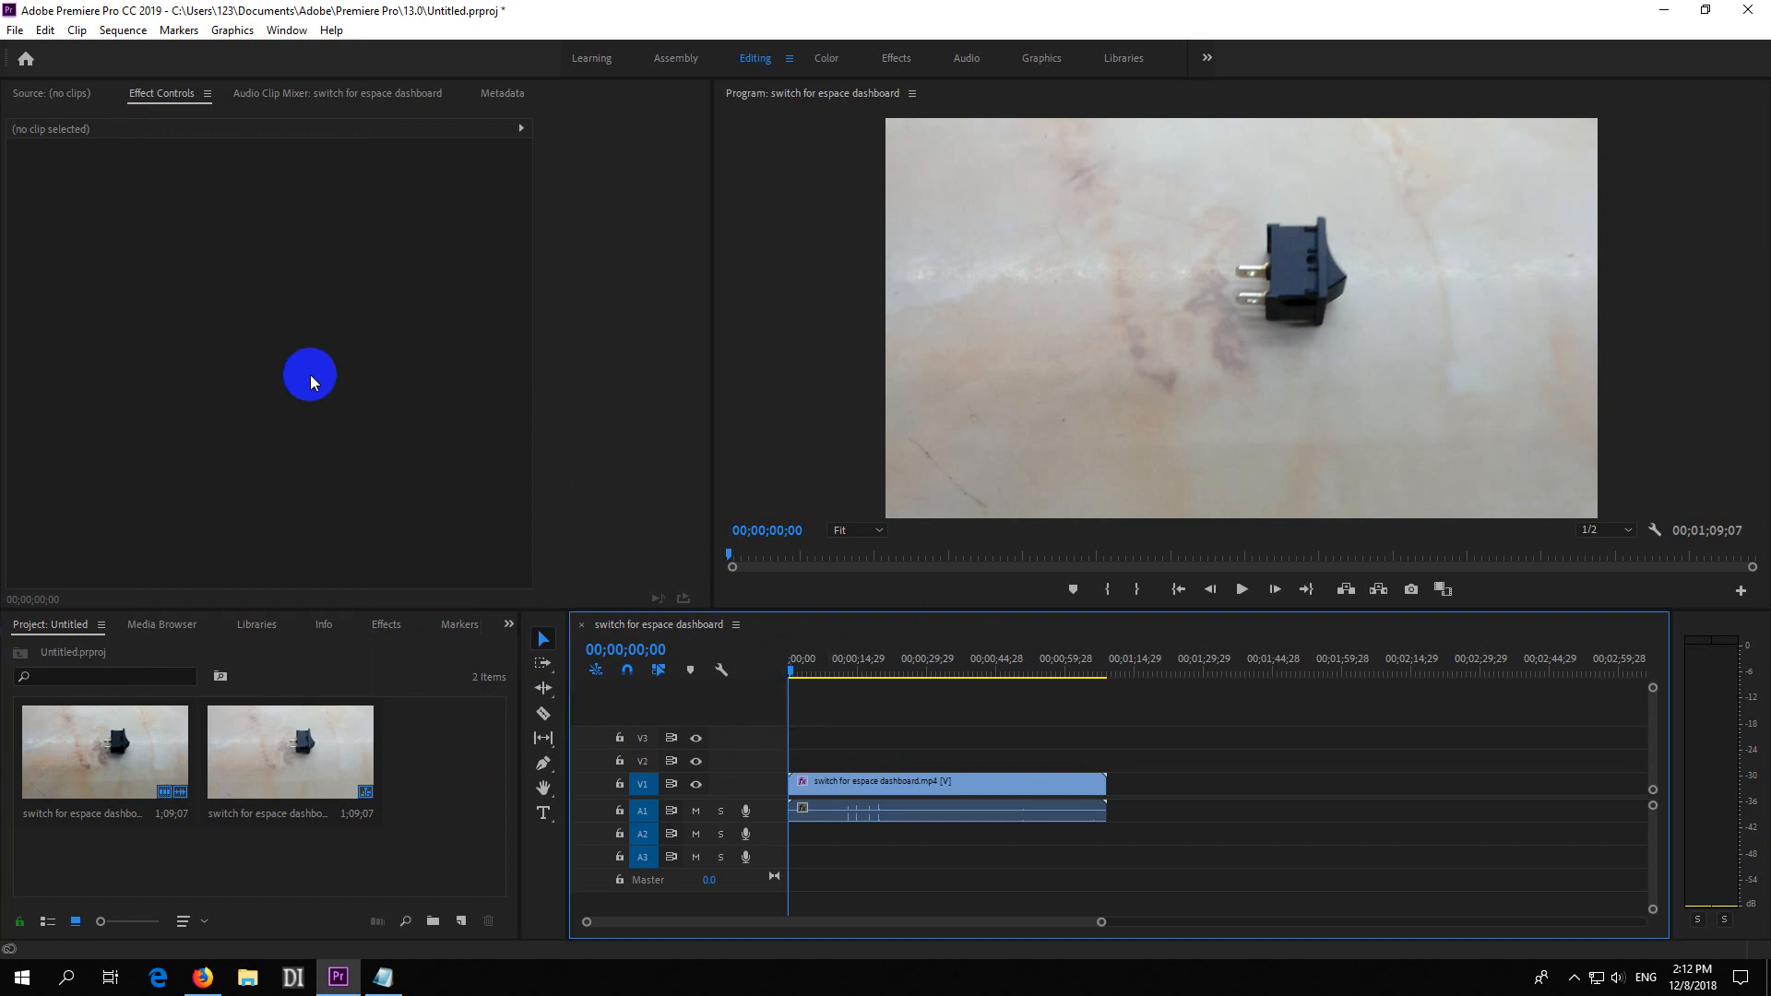
pyautogui.click(124, 29)
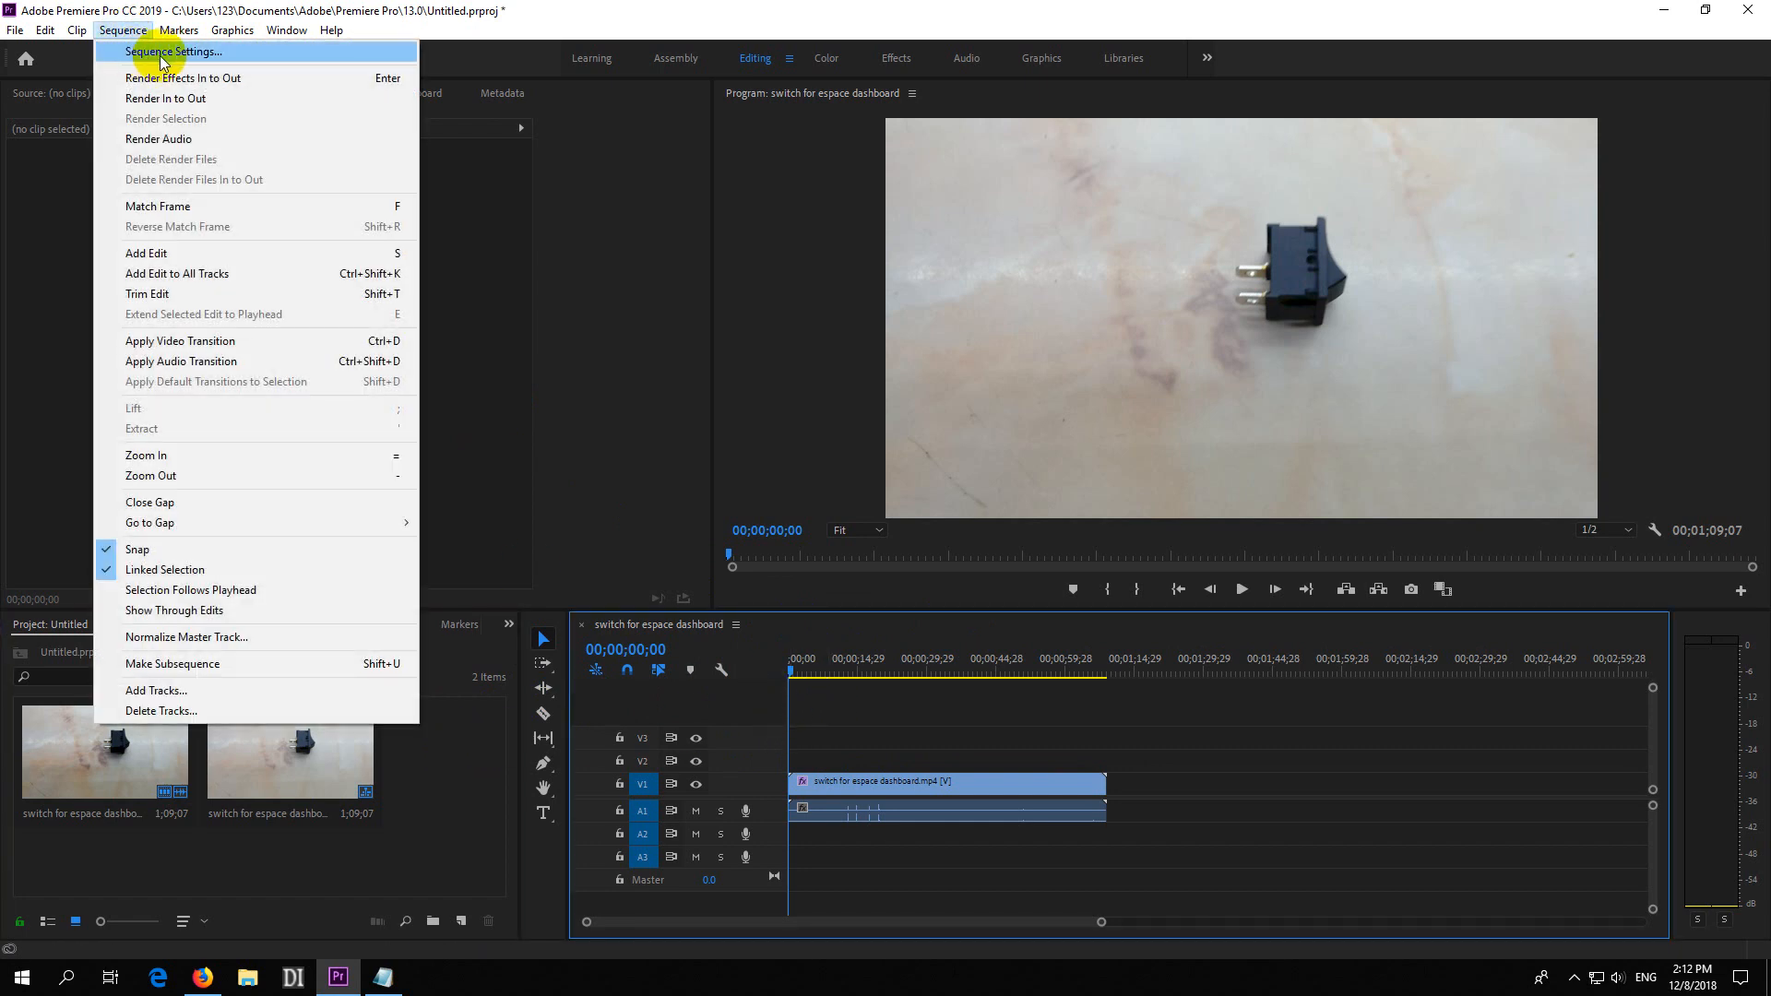
pyautogui.moveTo(229, 63)
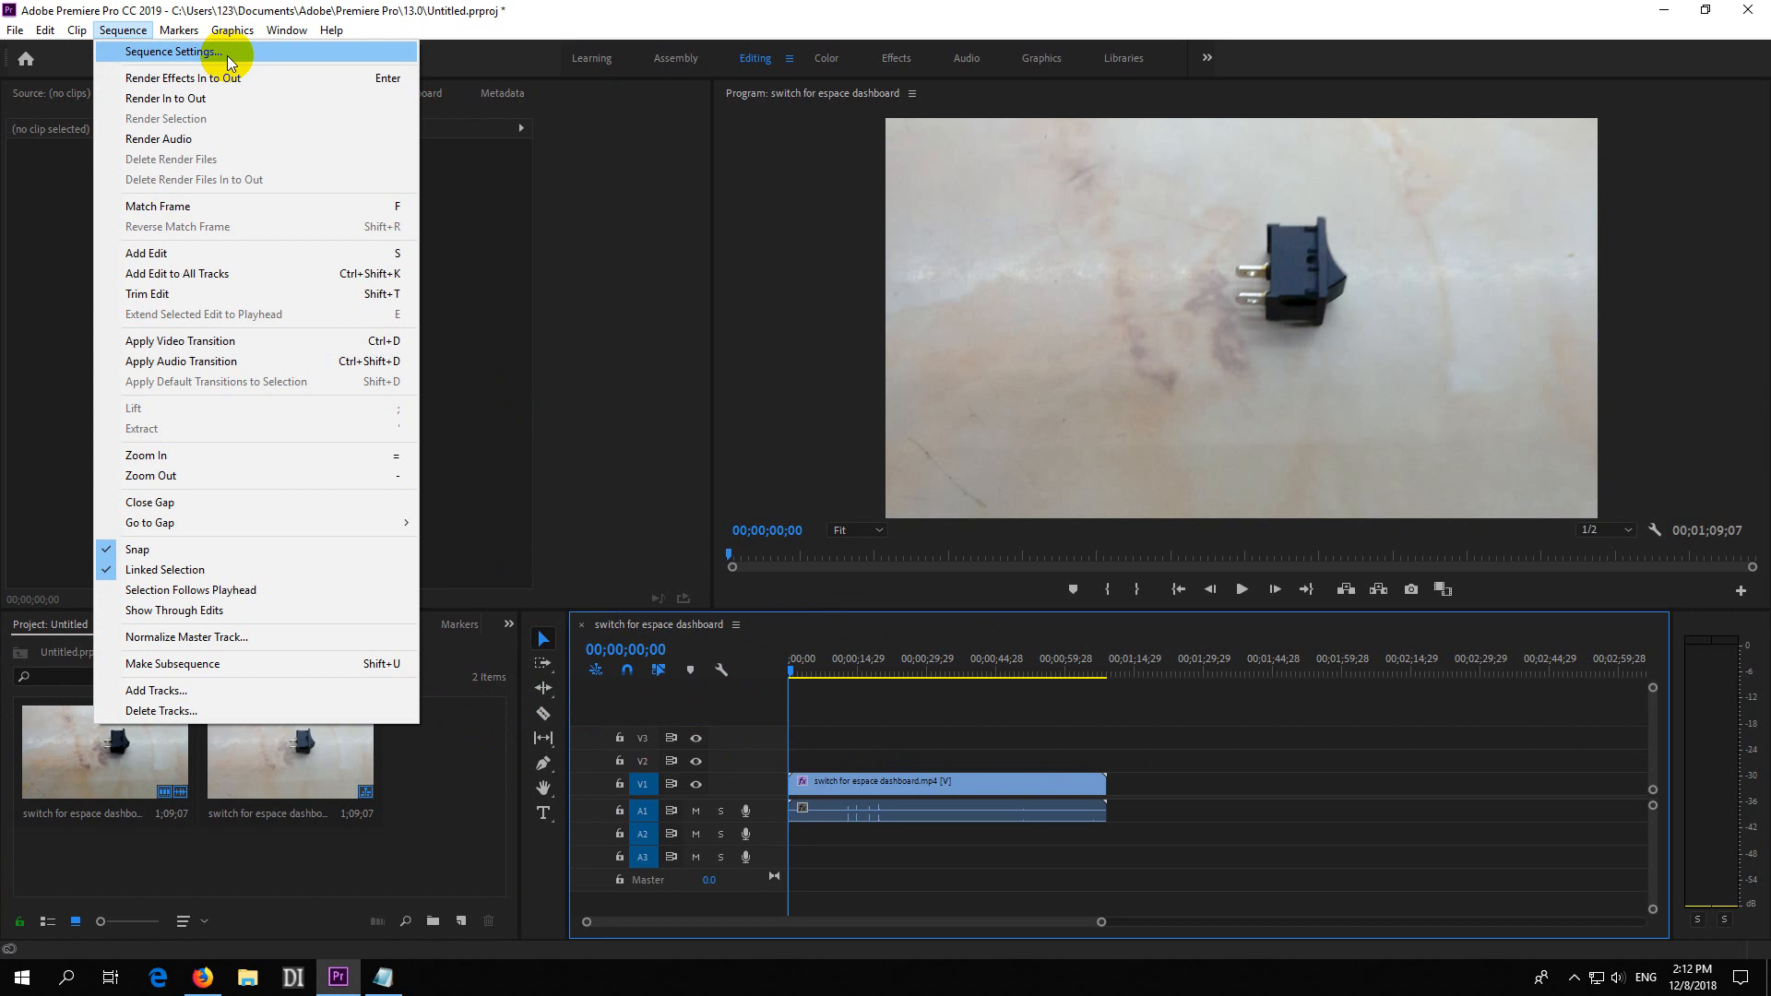
# - Bring up Sequence Settings at 3840 by 2160 with the resolution note alongside
pyautogui.click(172, 52)
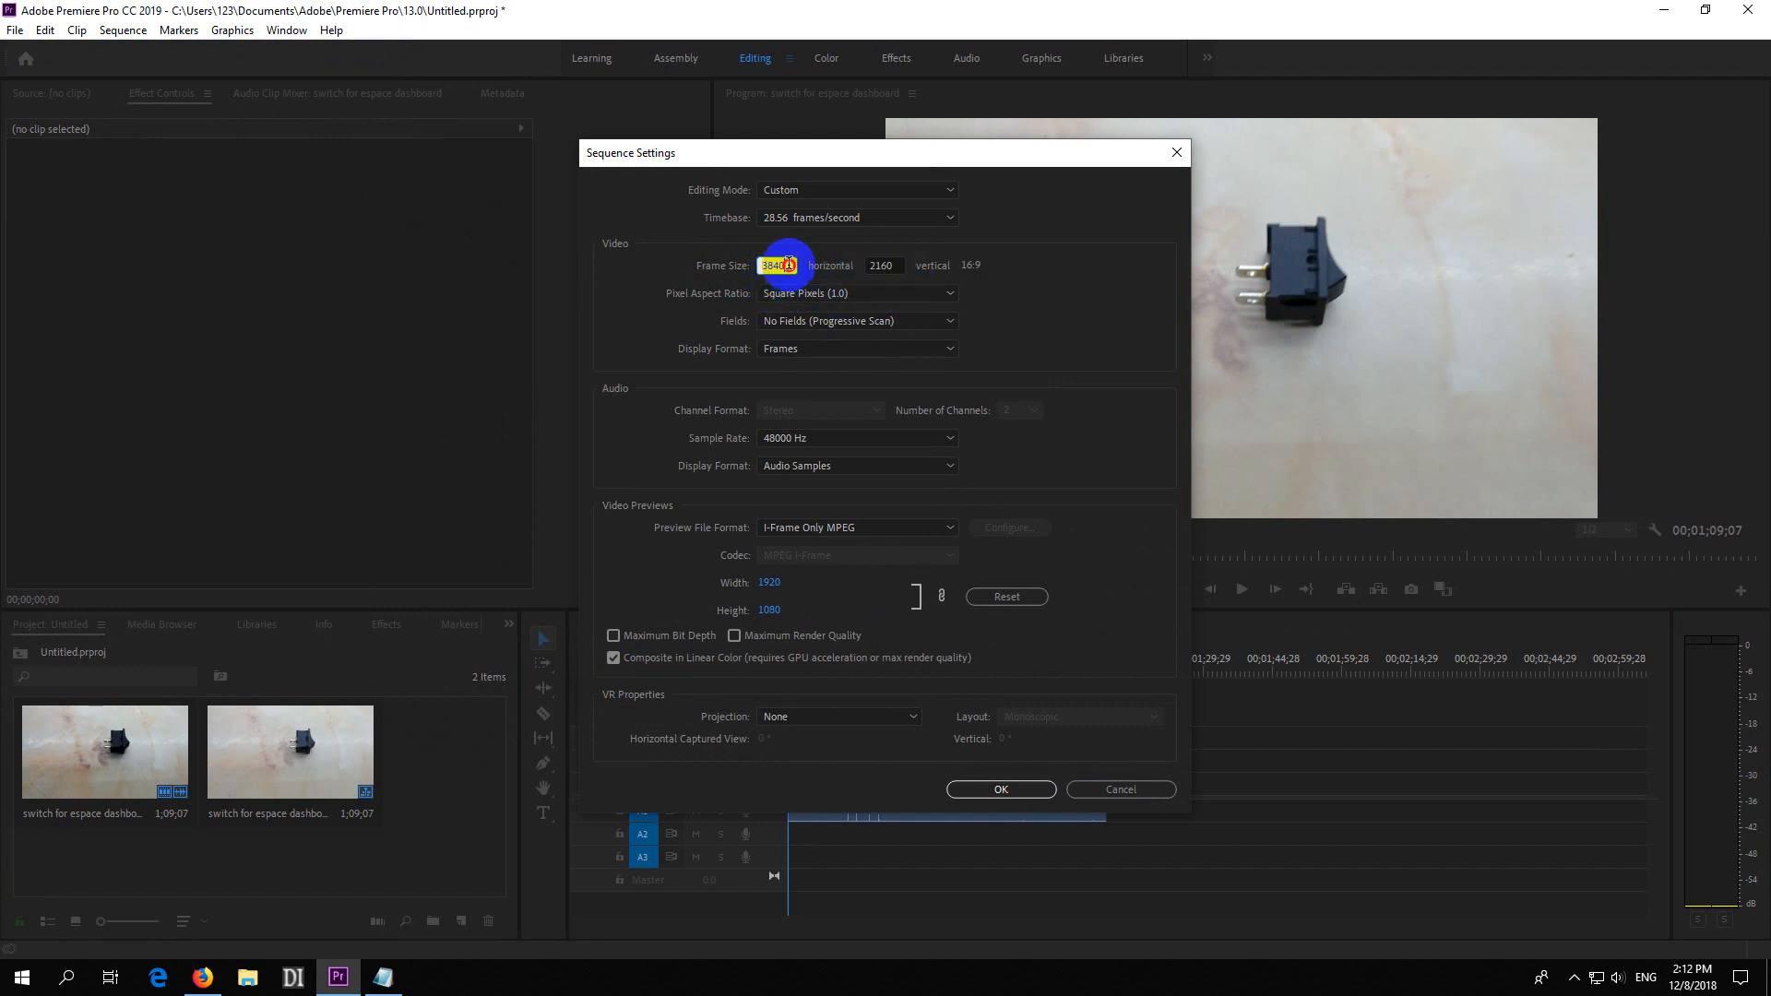
pyautogui.click(376, 976)
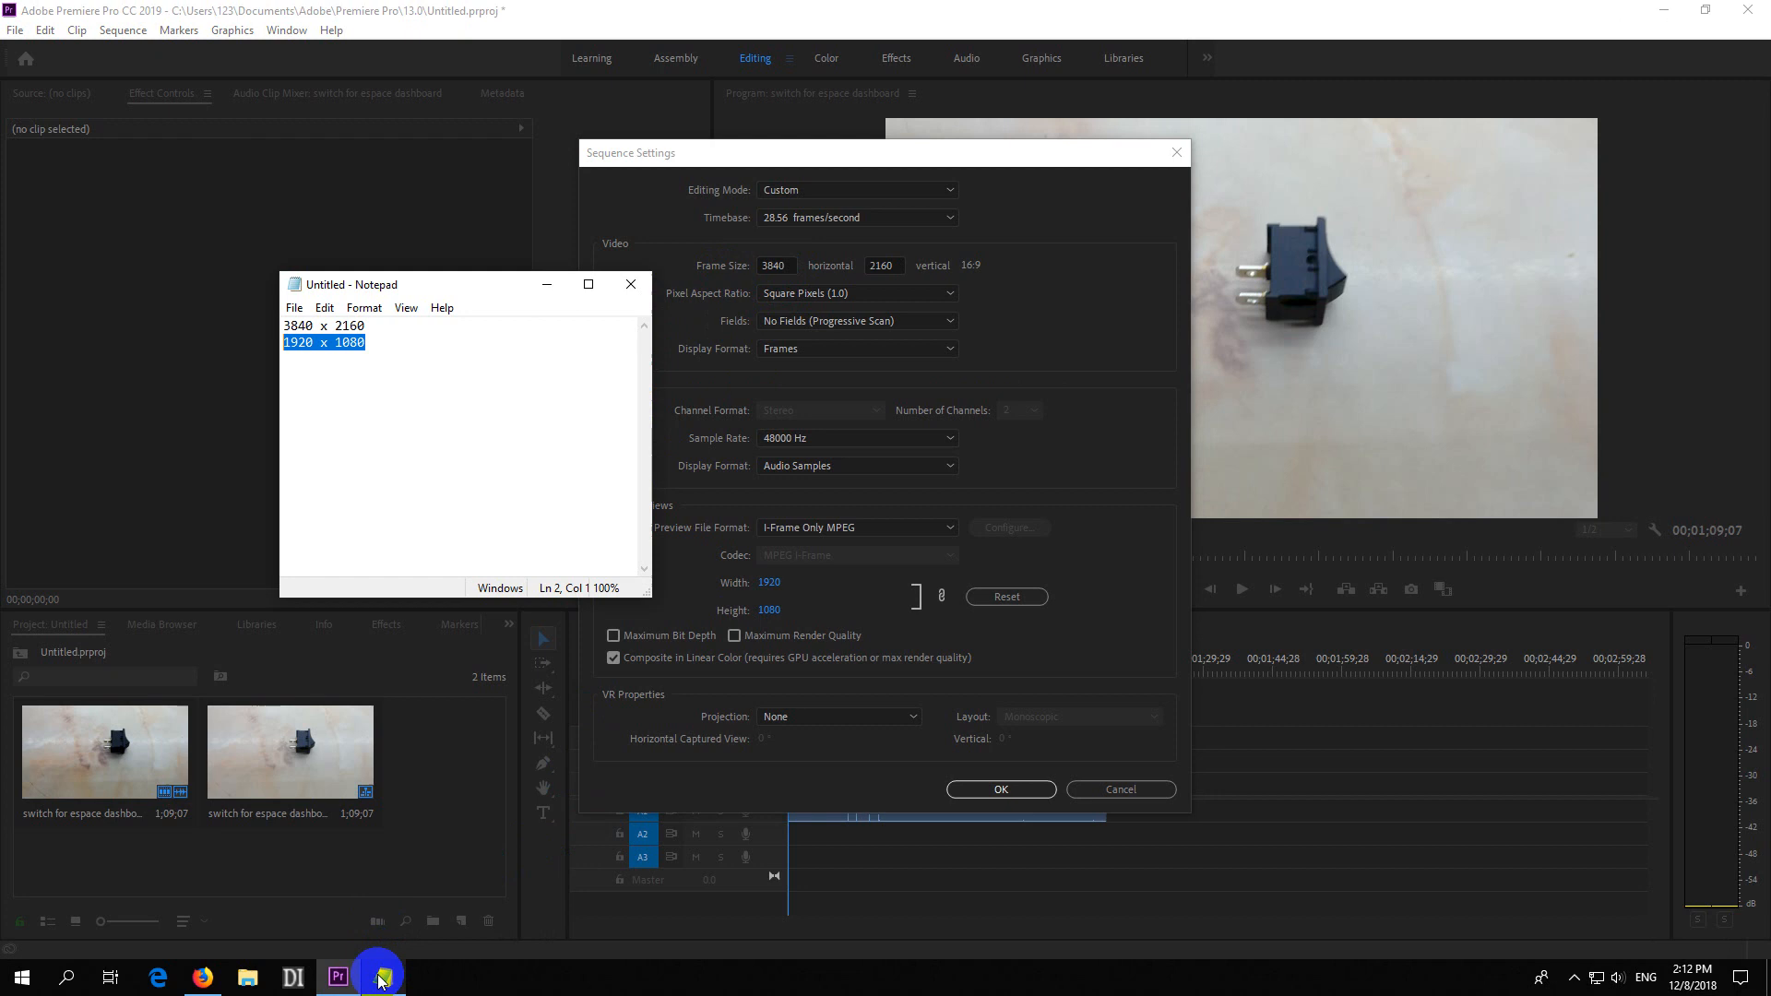
pyautogui.moveTo(379, 356)
pyautogui.write('1080')
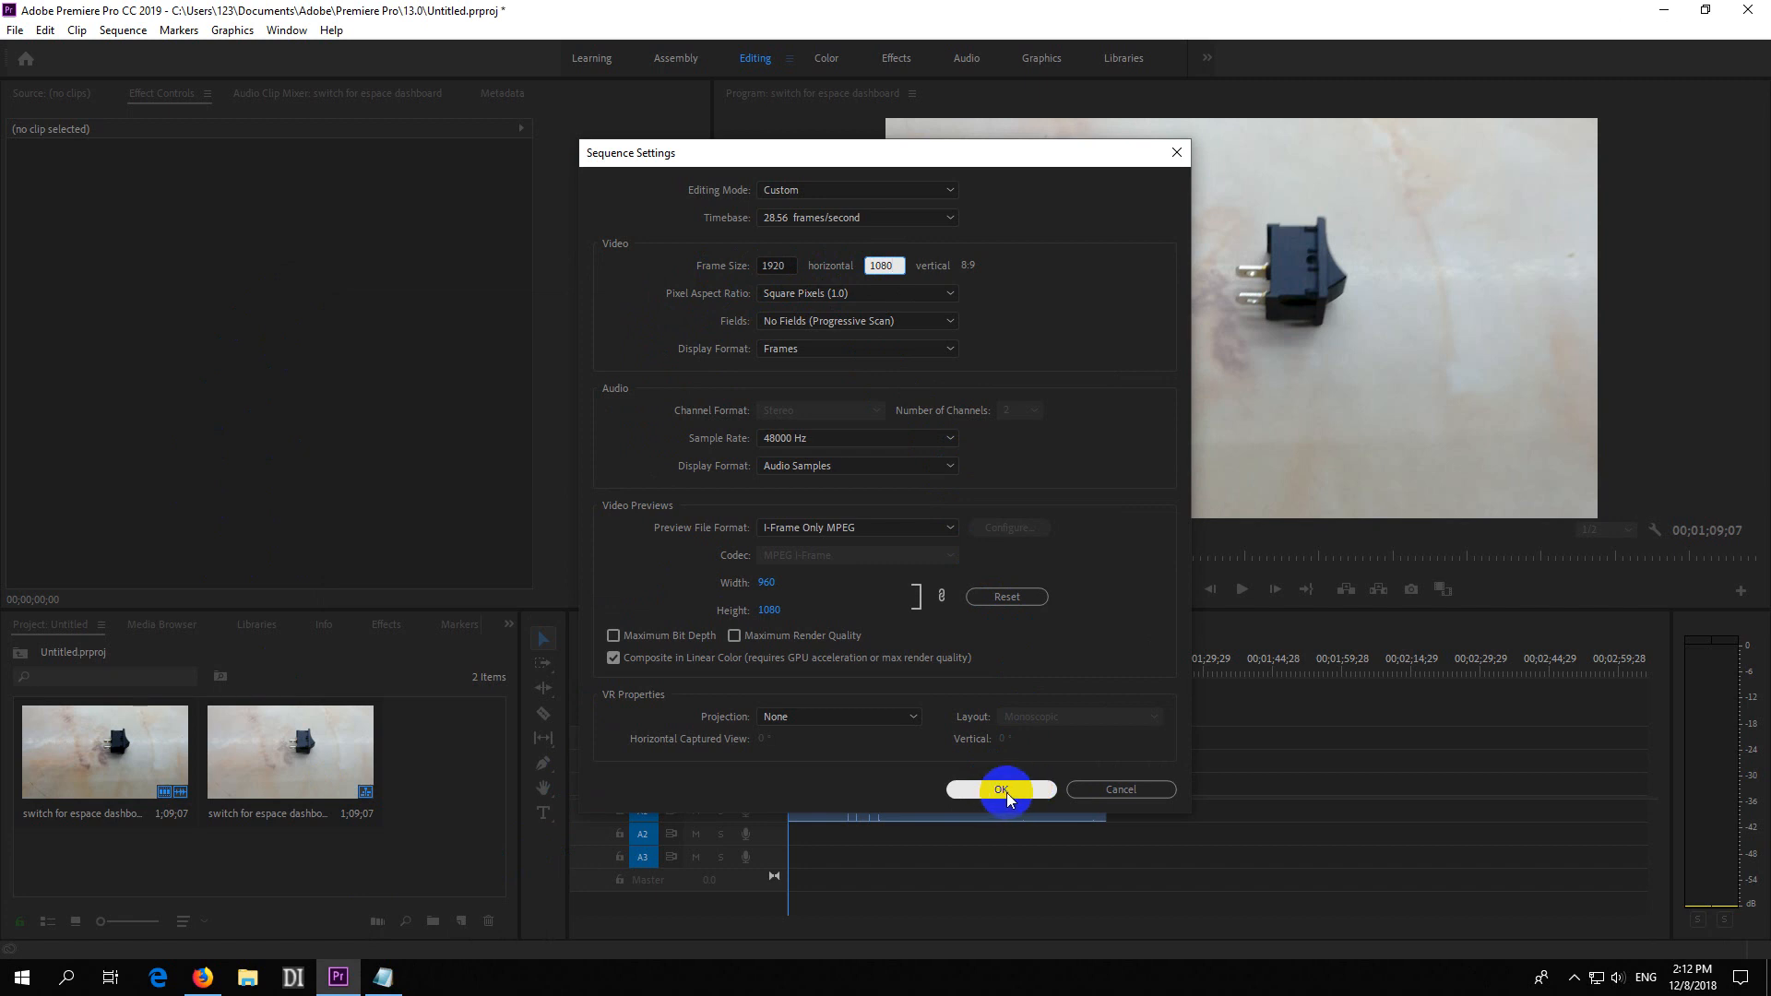
# - Confirm the 1920 by 1080 frame size and scrub the clip to check the cropped switch framing
pyautogui.click(998, 788)
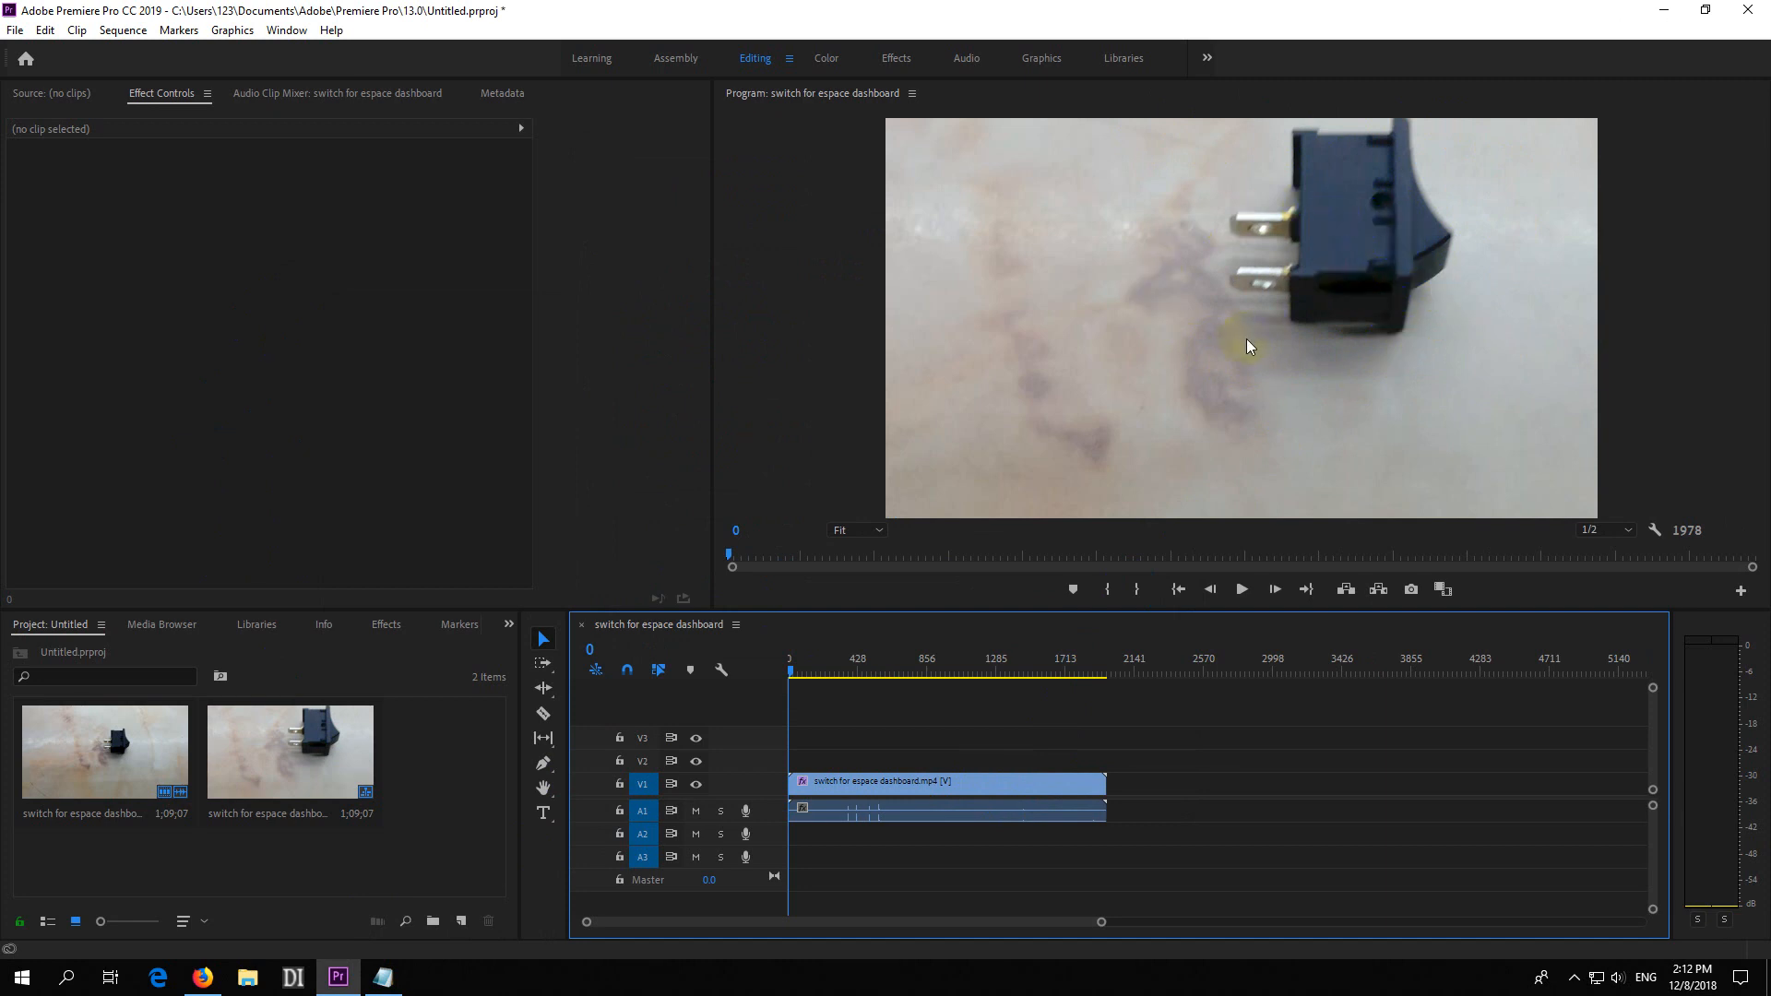
pyautogui.moveTo(896, 303)
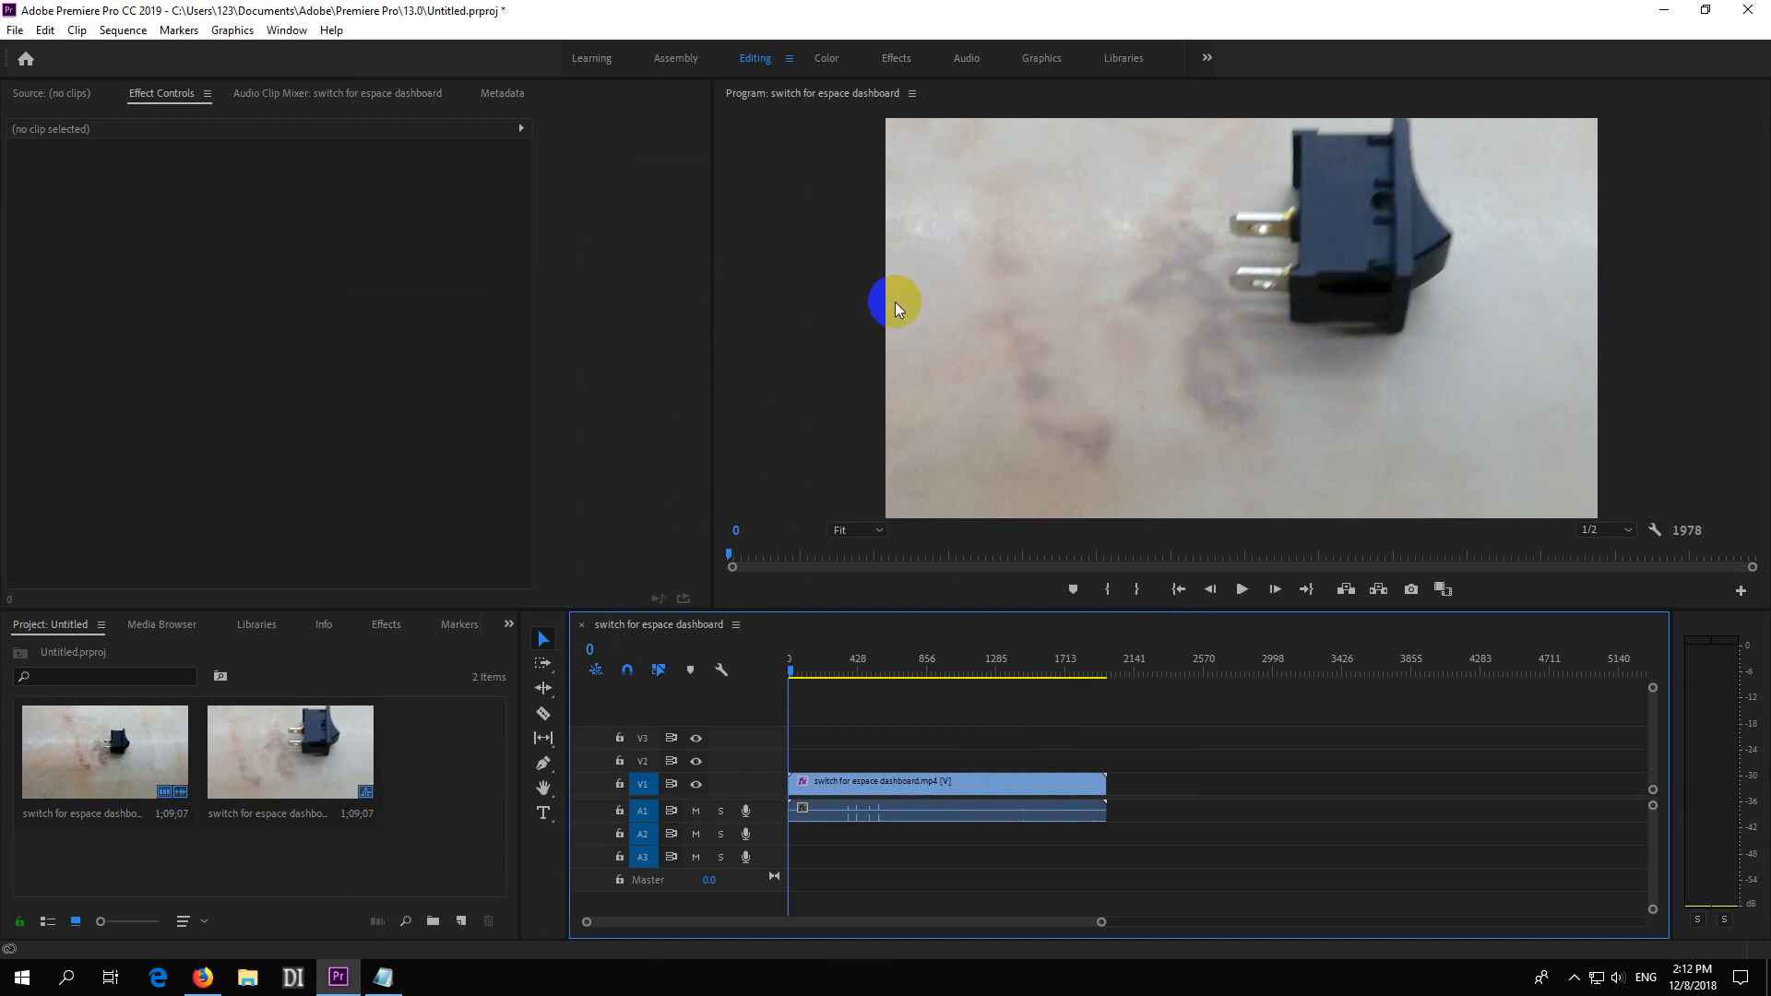
pyautogui.moveTo(1180, 22)
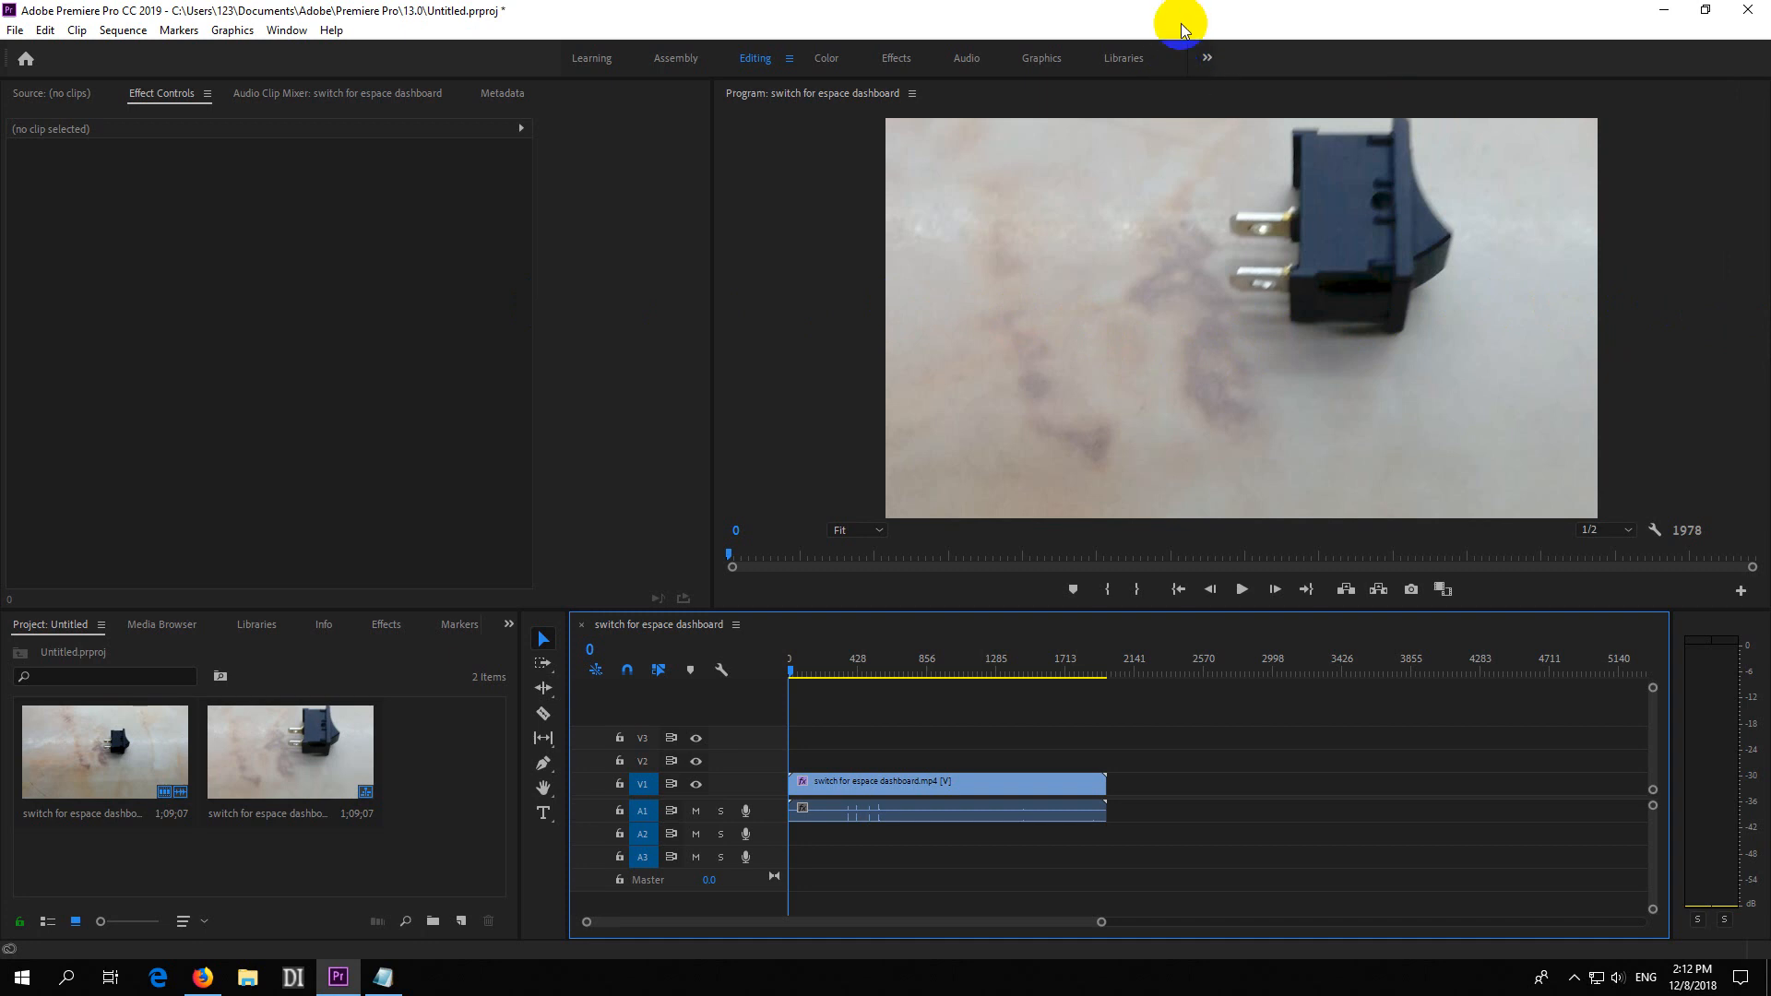
pyautogui.click(1125, 658)
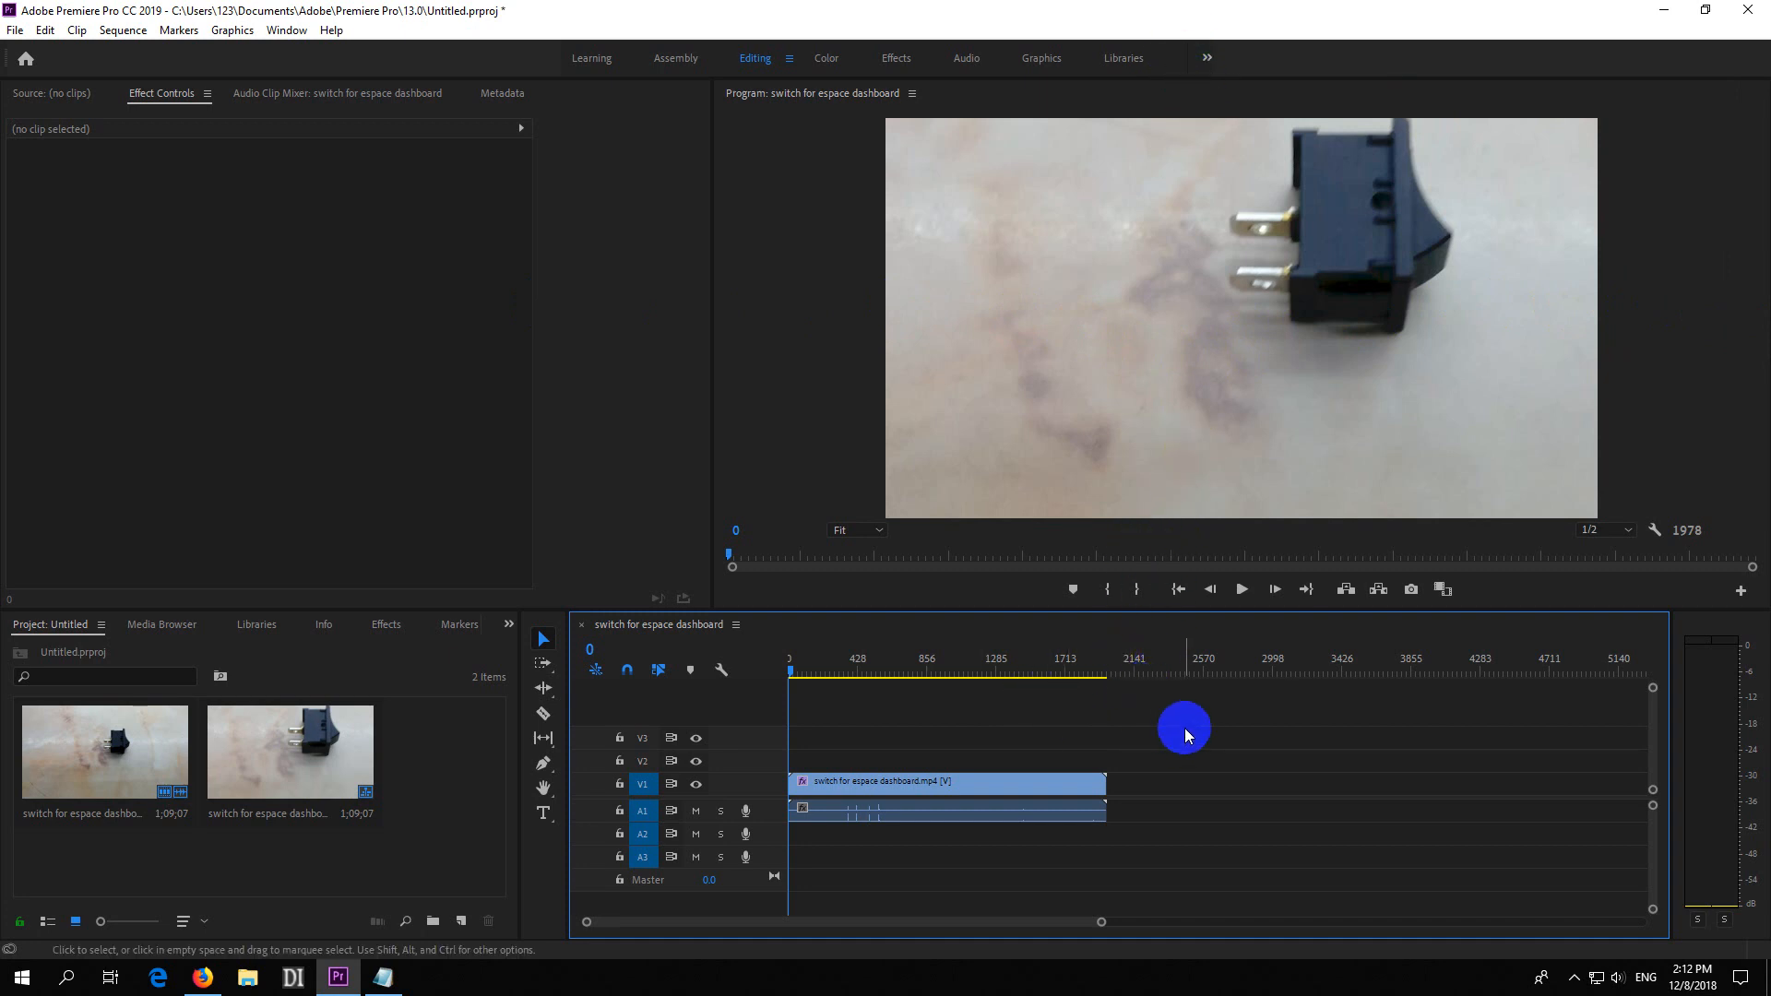
pyautogui.click(887, 672)
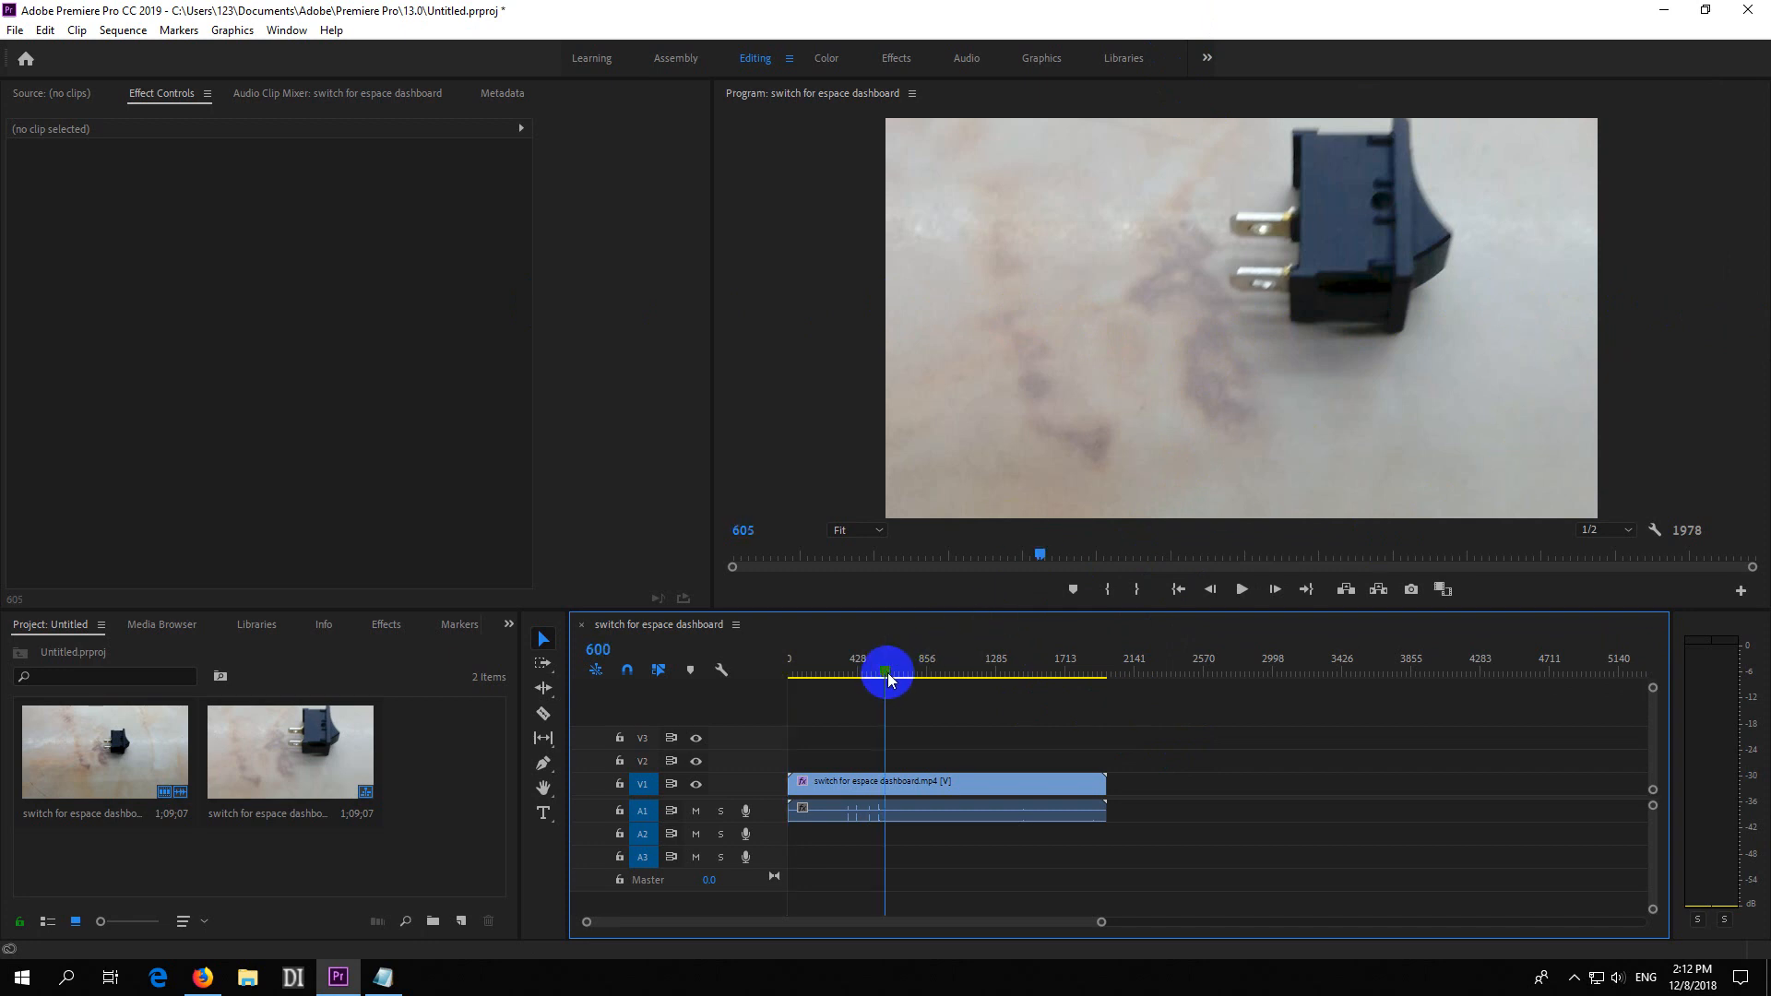
pyautogui.moveTo(887, 671); pyautogui.dragTo(994, 672)
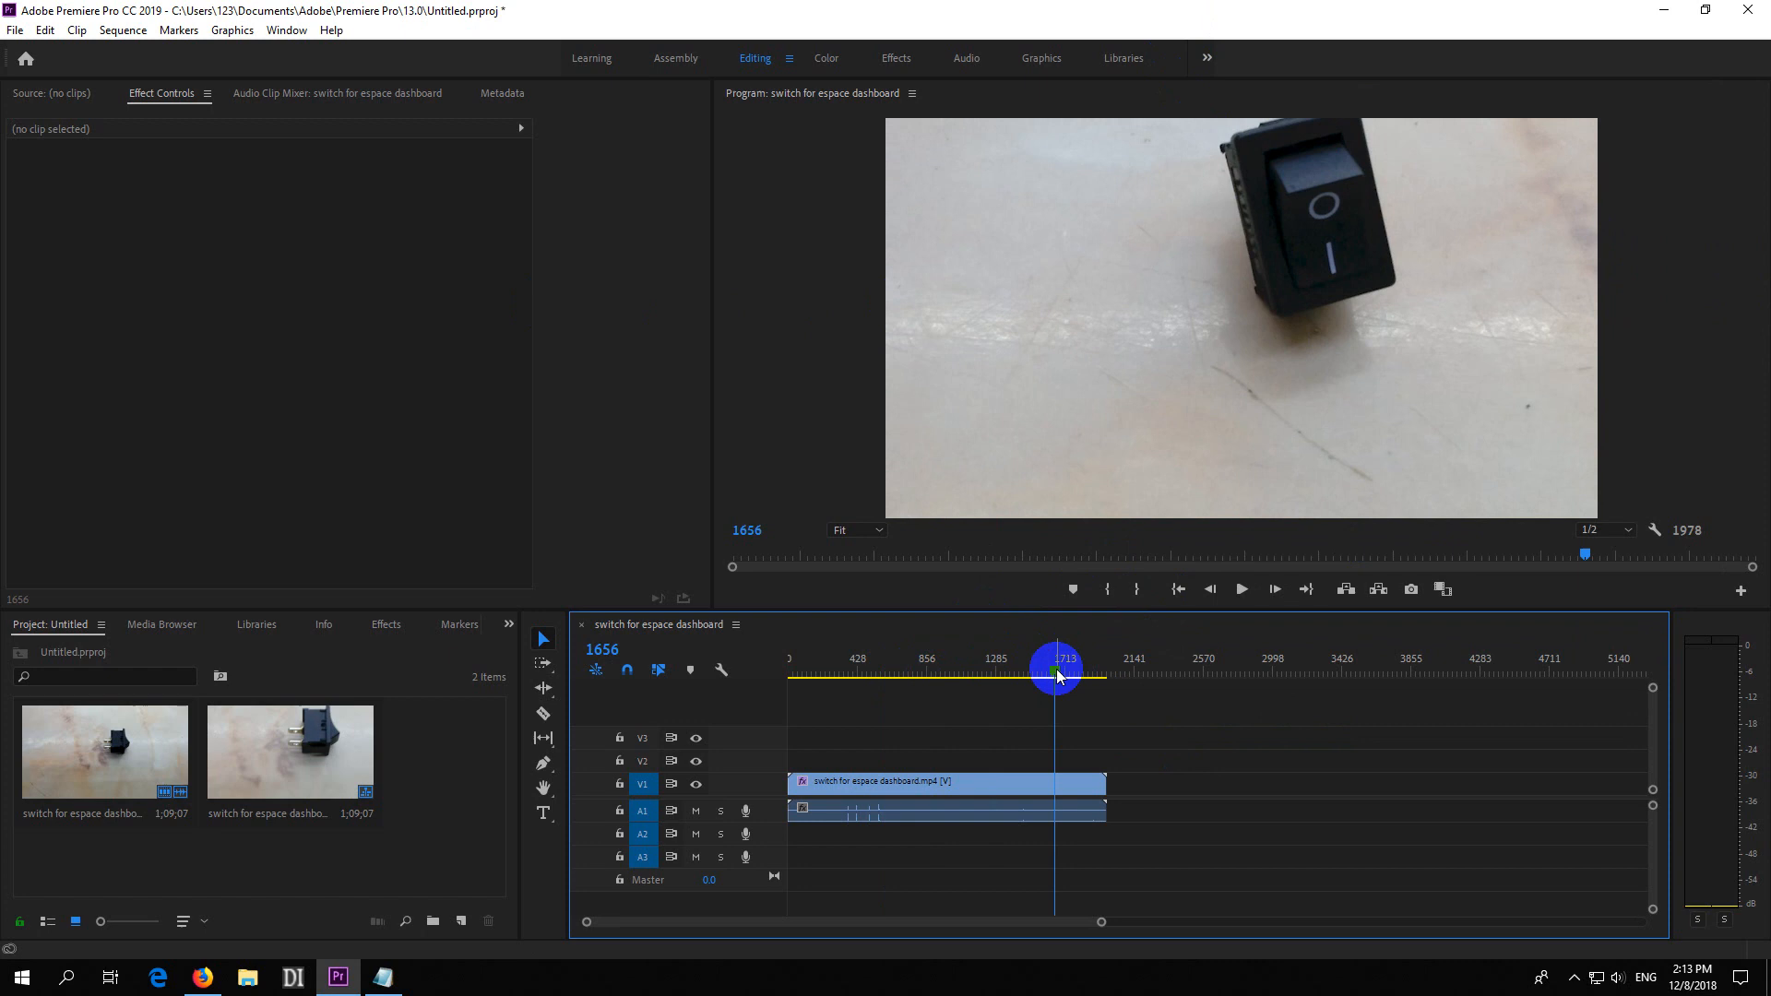
pyautogui.moveTo(1058, 668); pyautogui.dragTo(926, 667)
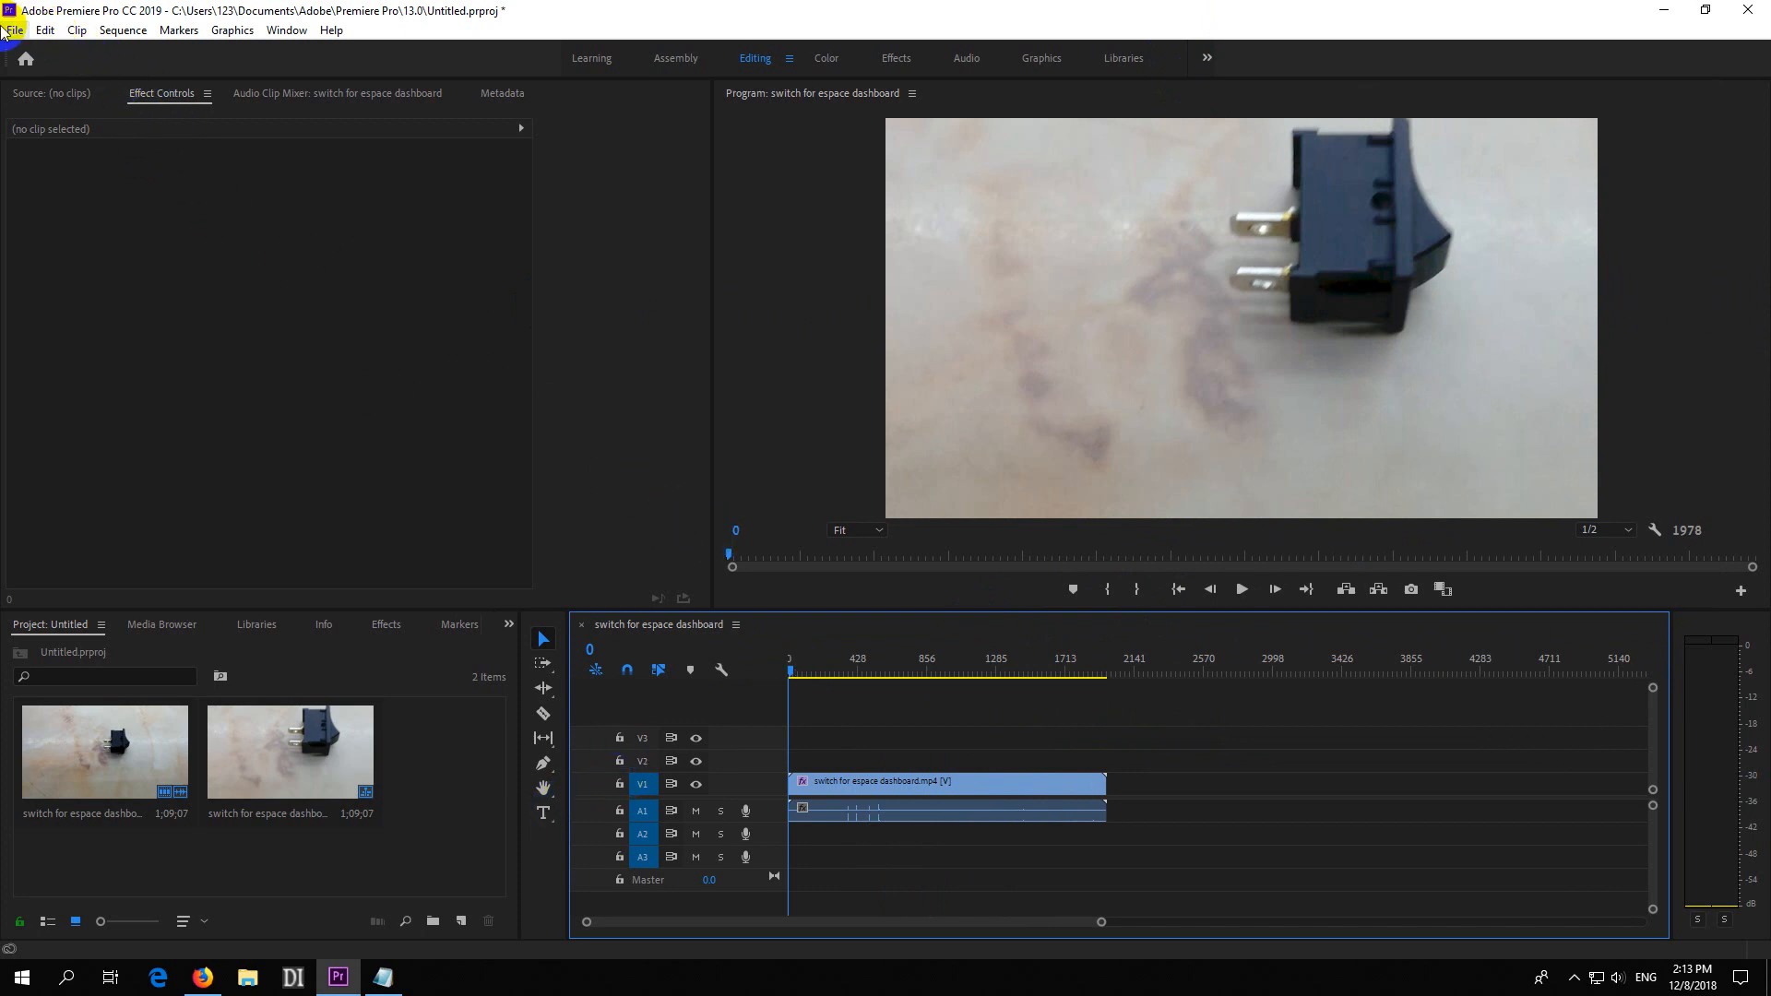
# - Start a media export so Export Settings shows H.264 at 1920x1080
pyautogui.click(13, 30)
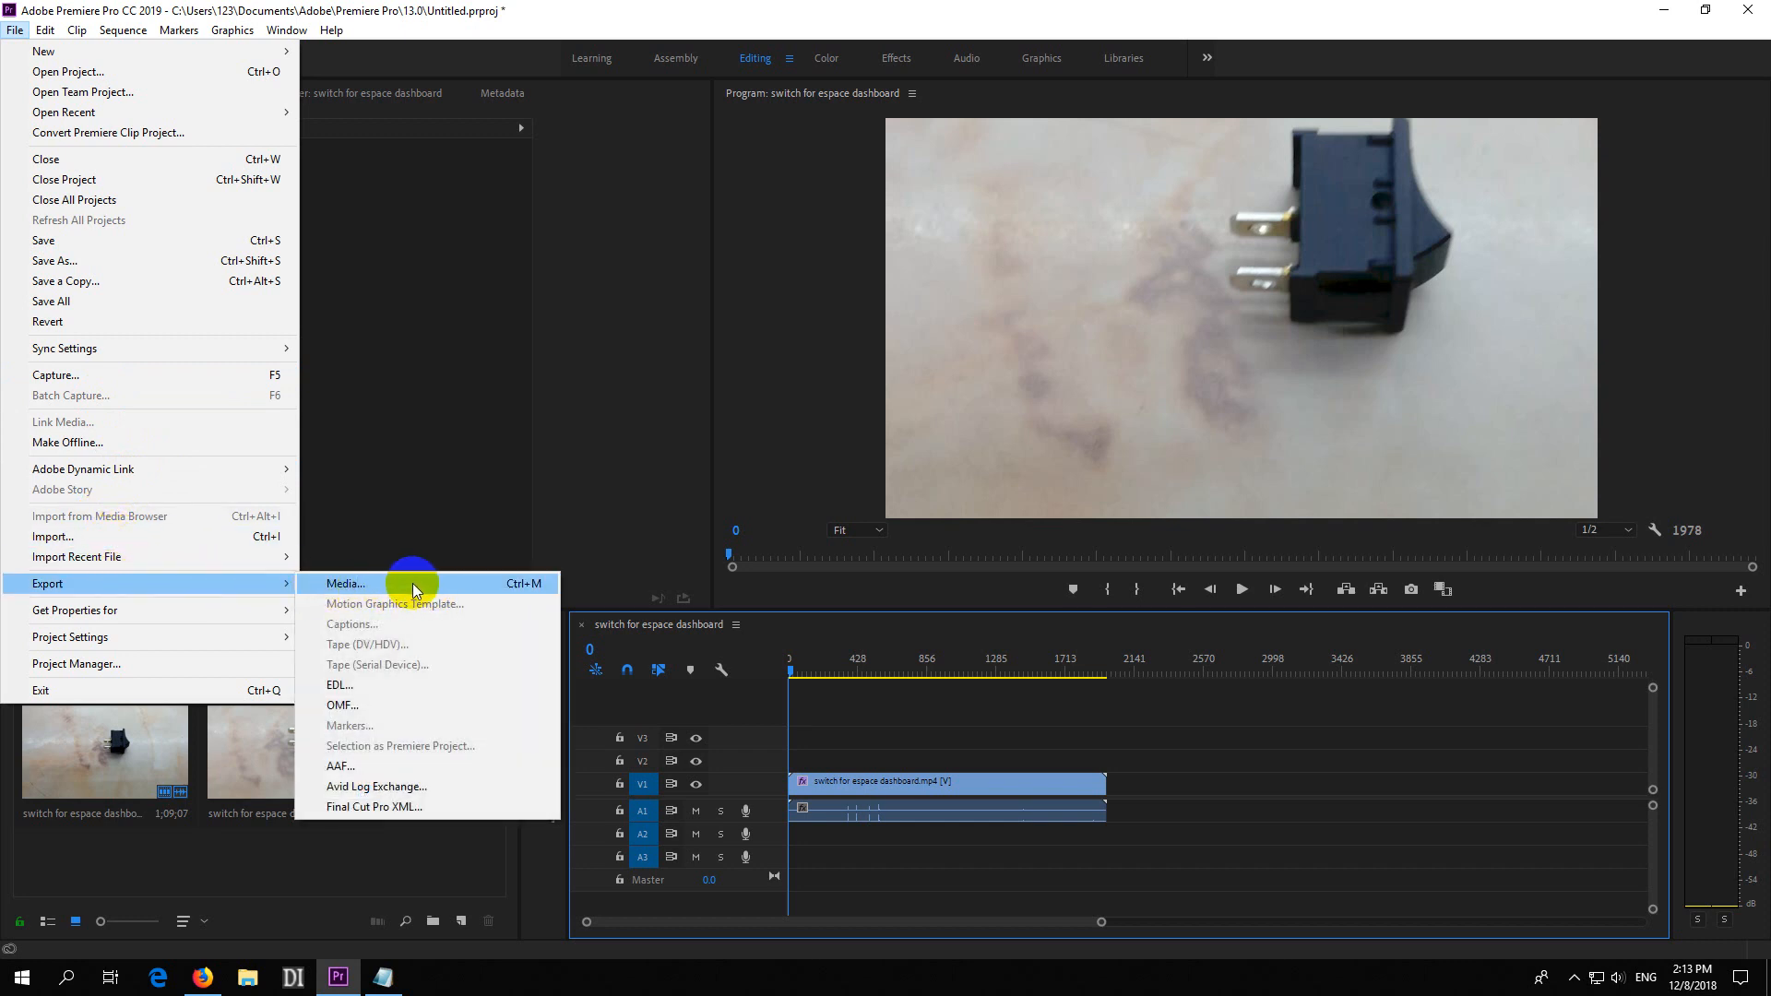
pyautogui.click(345, 583)
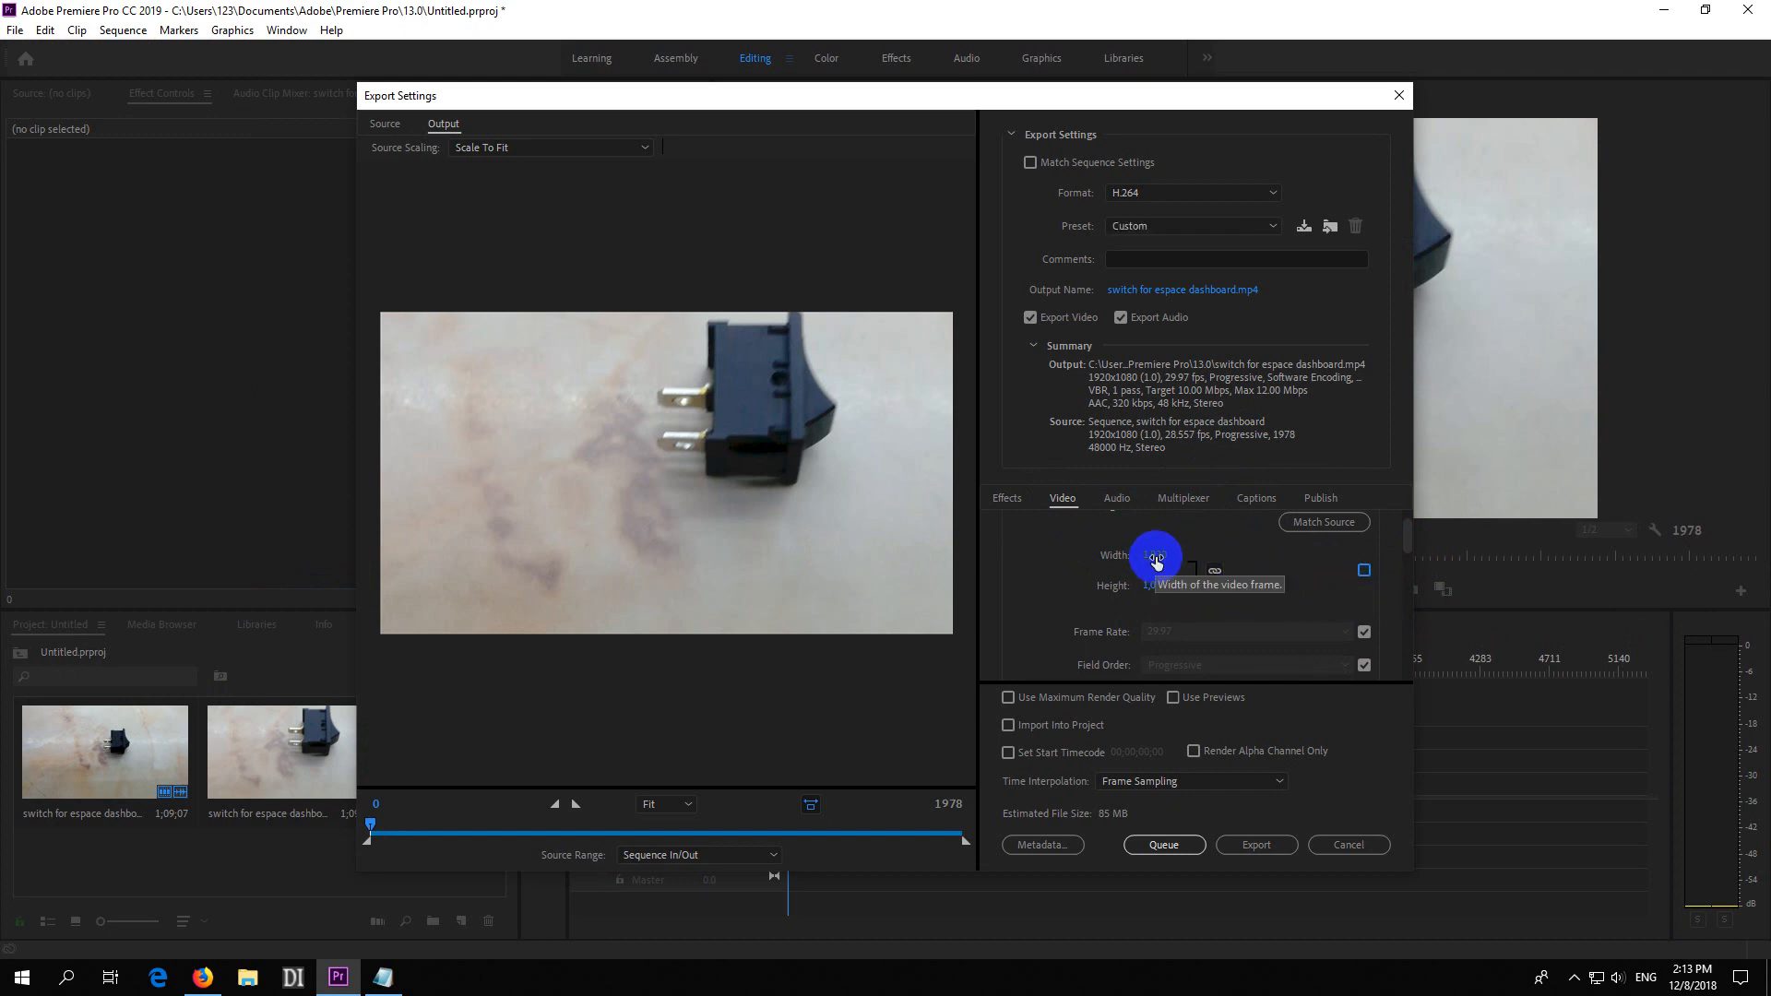
pyautogui.moveTo(1311, 631)
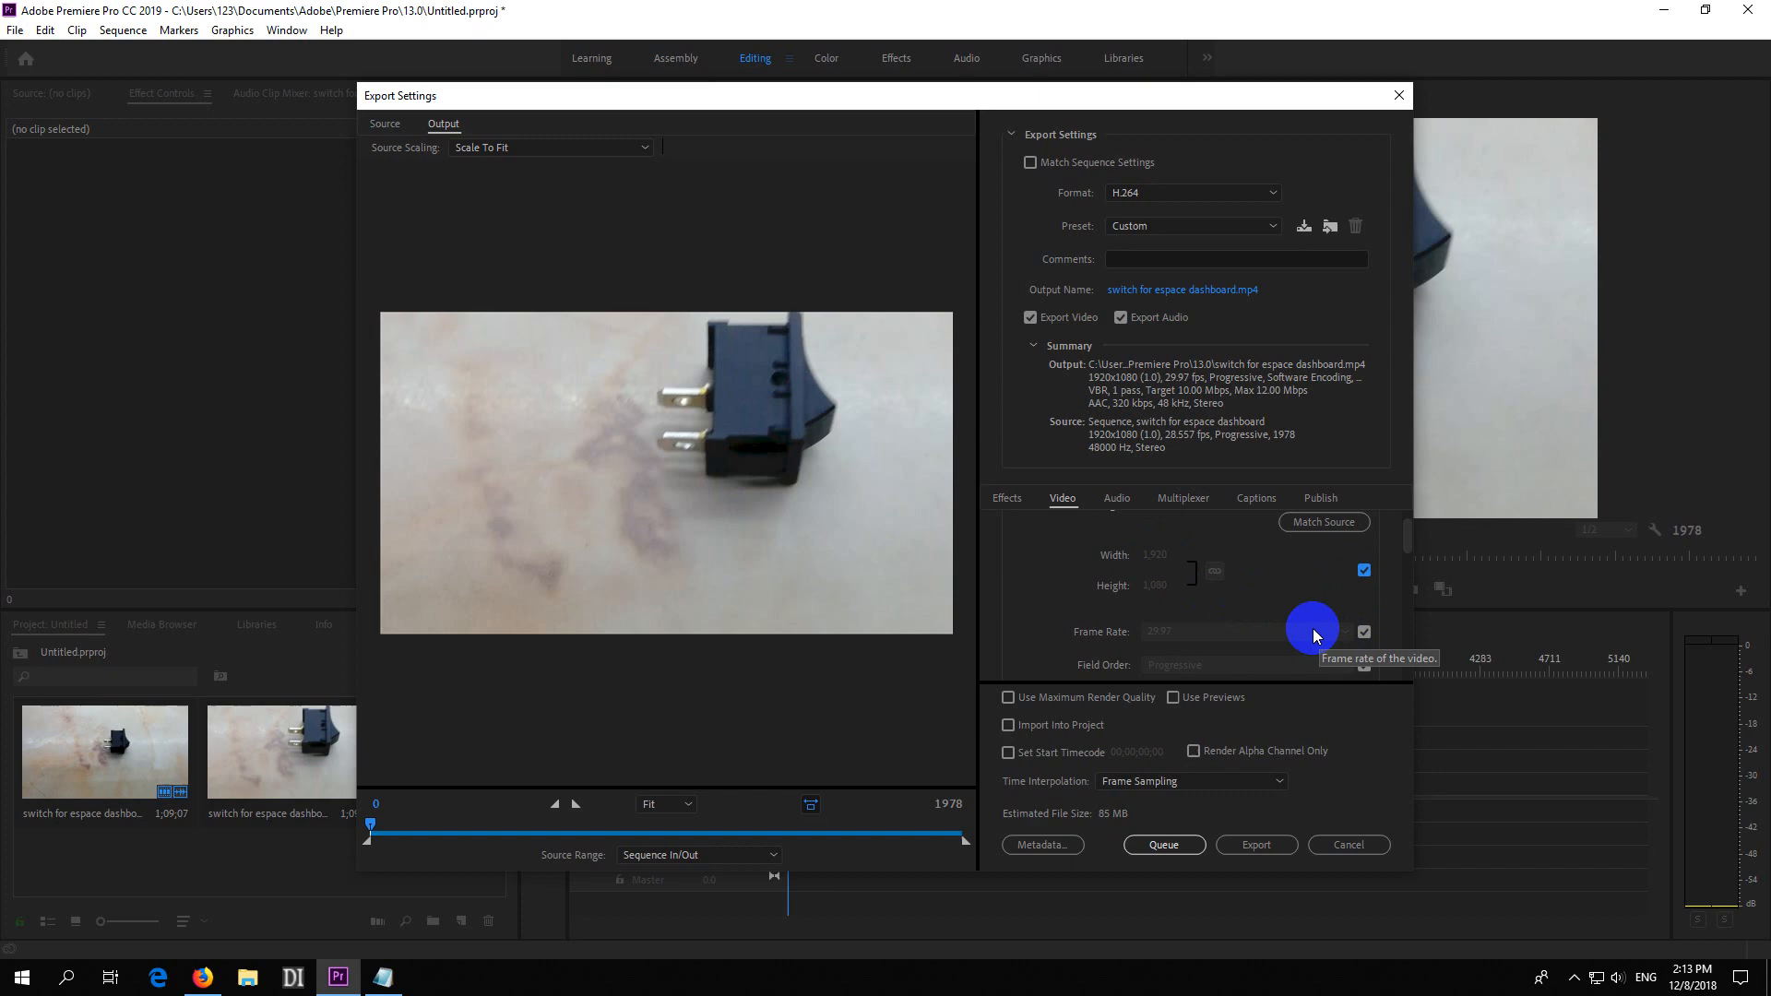
pyautogui.moveTo(1256, 845)
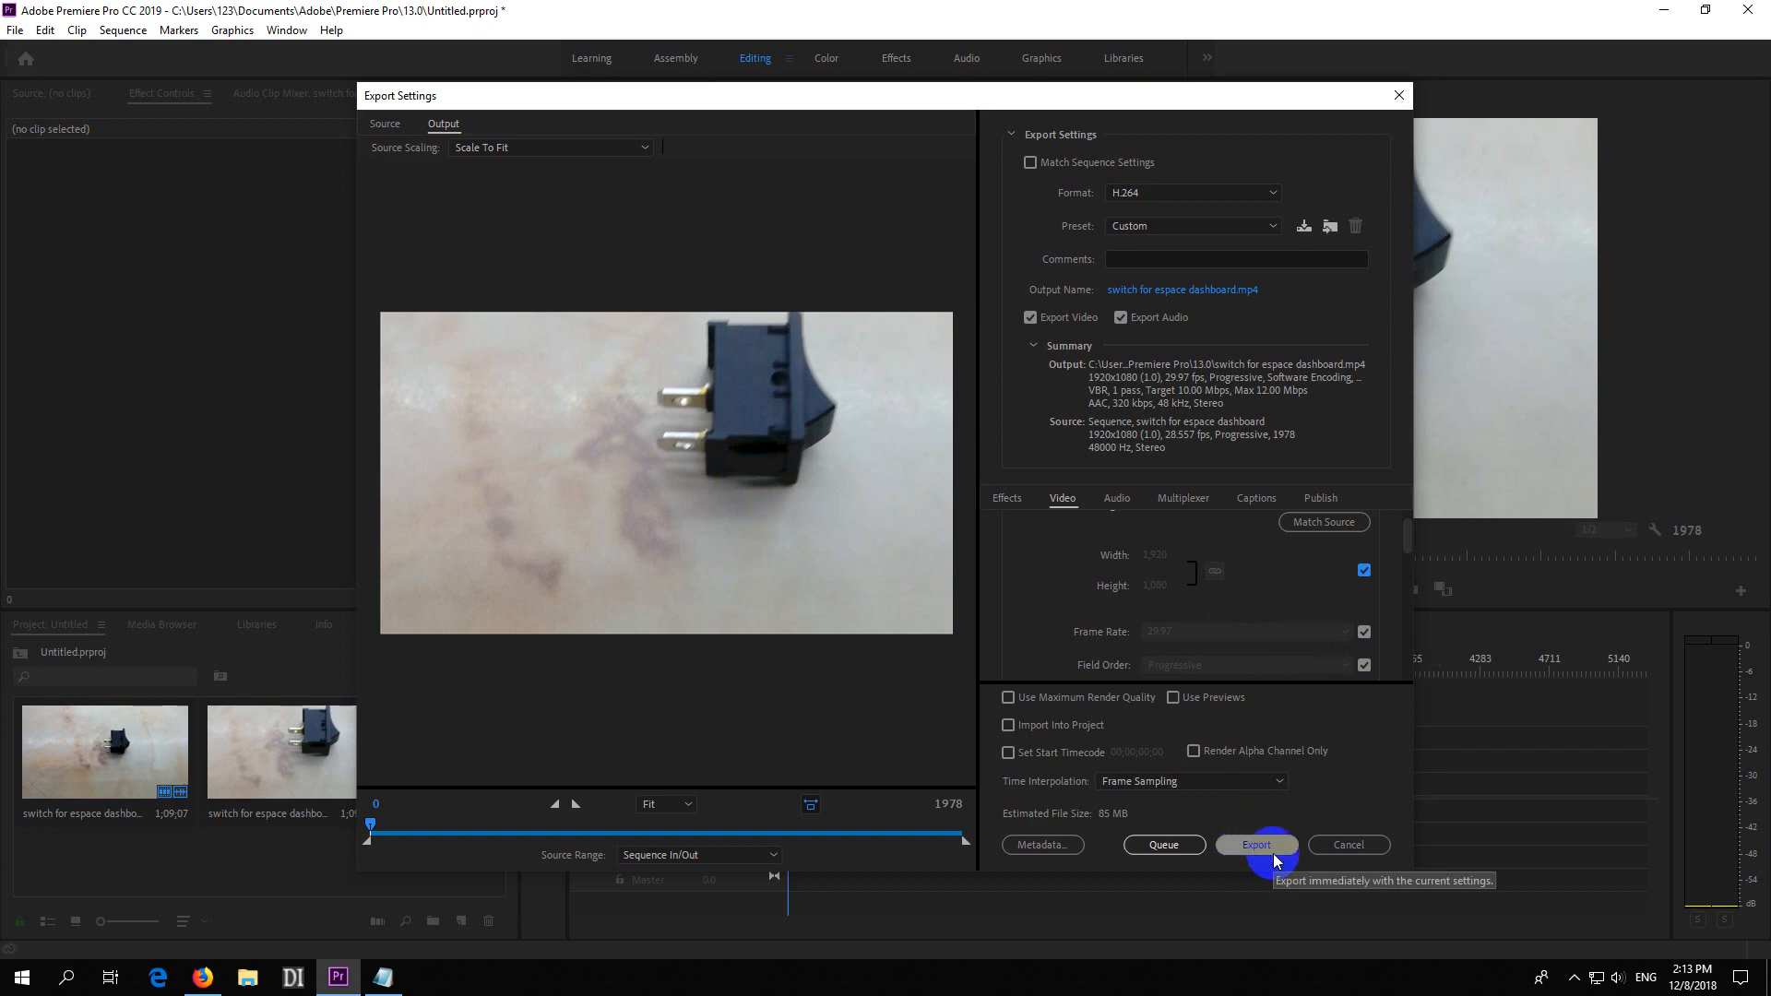